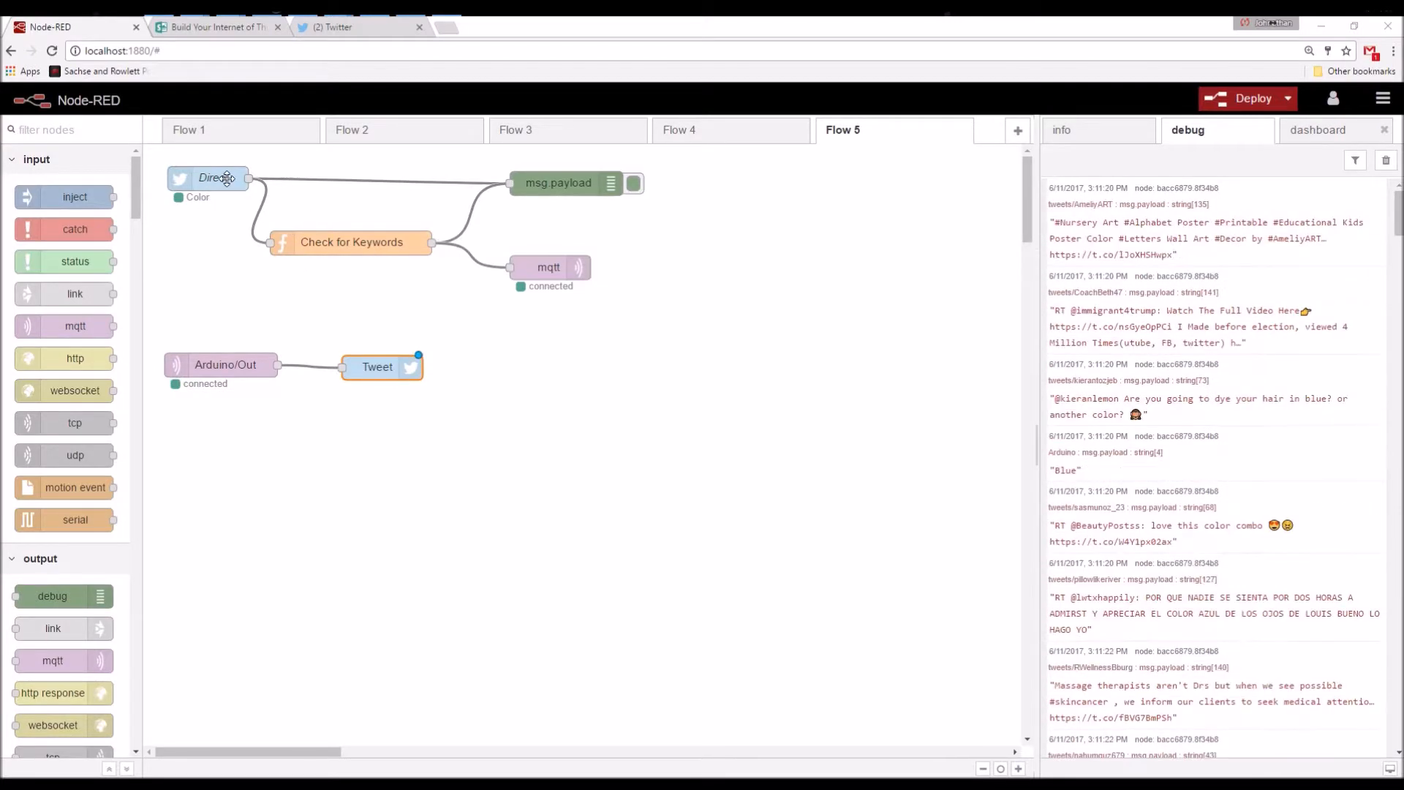
# - Review the Direct Twitter node's settings and the Check for Keywords function code
pyautogui.doubleClick(227, 178)
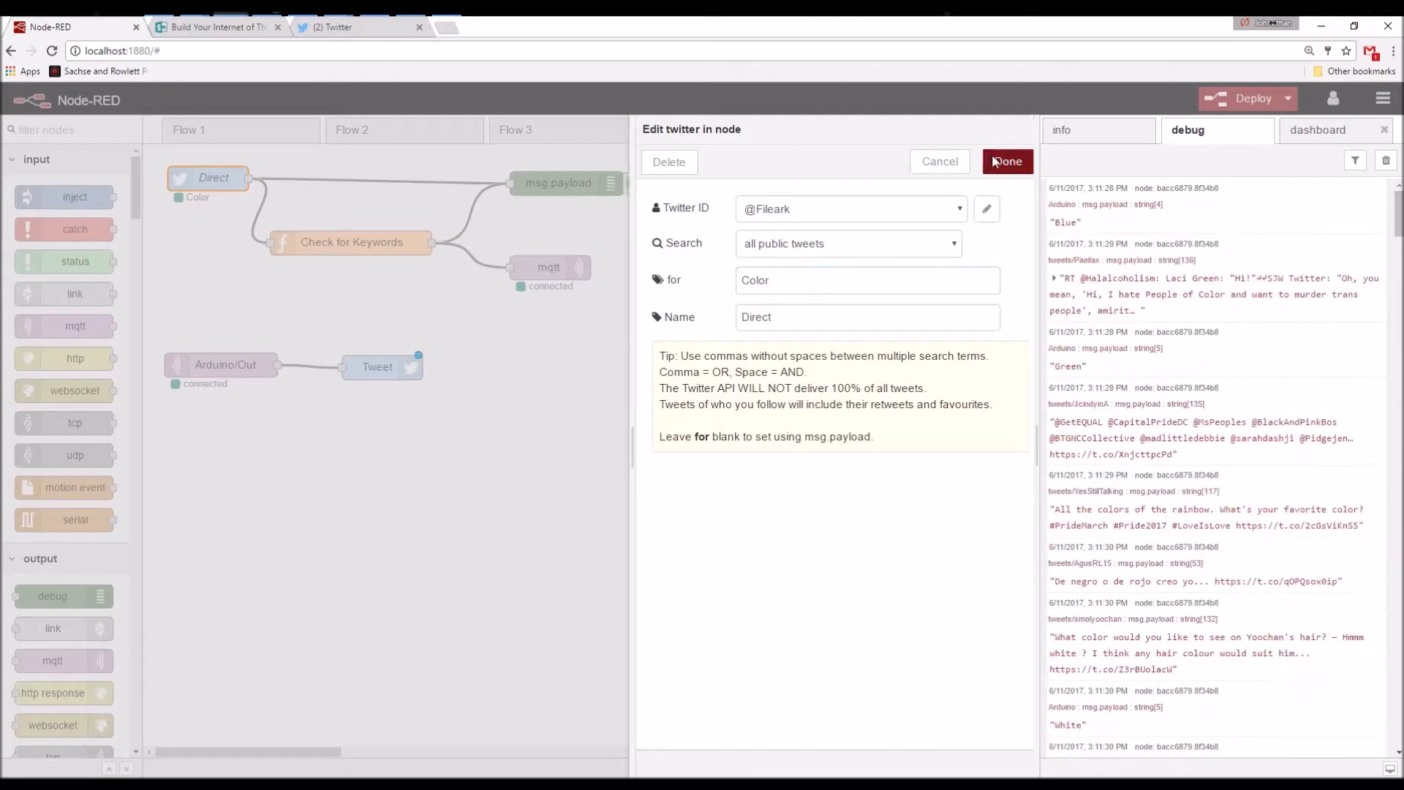
pyautogui.click(1008, 161)
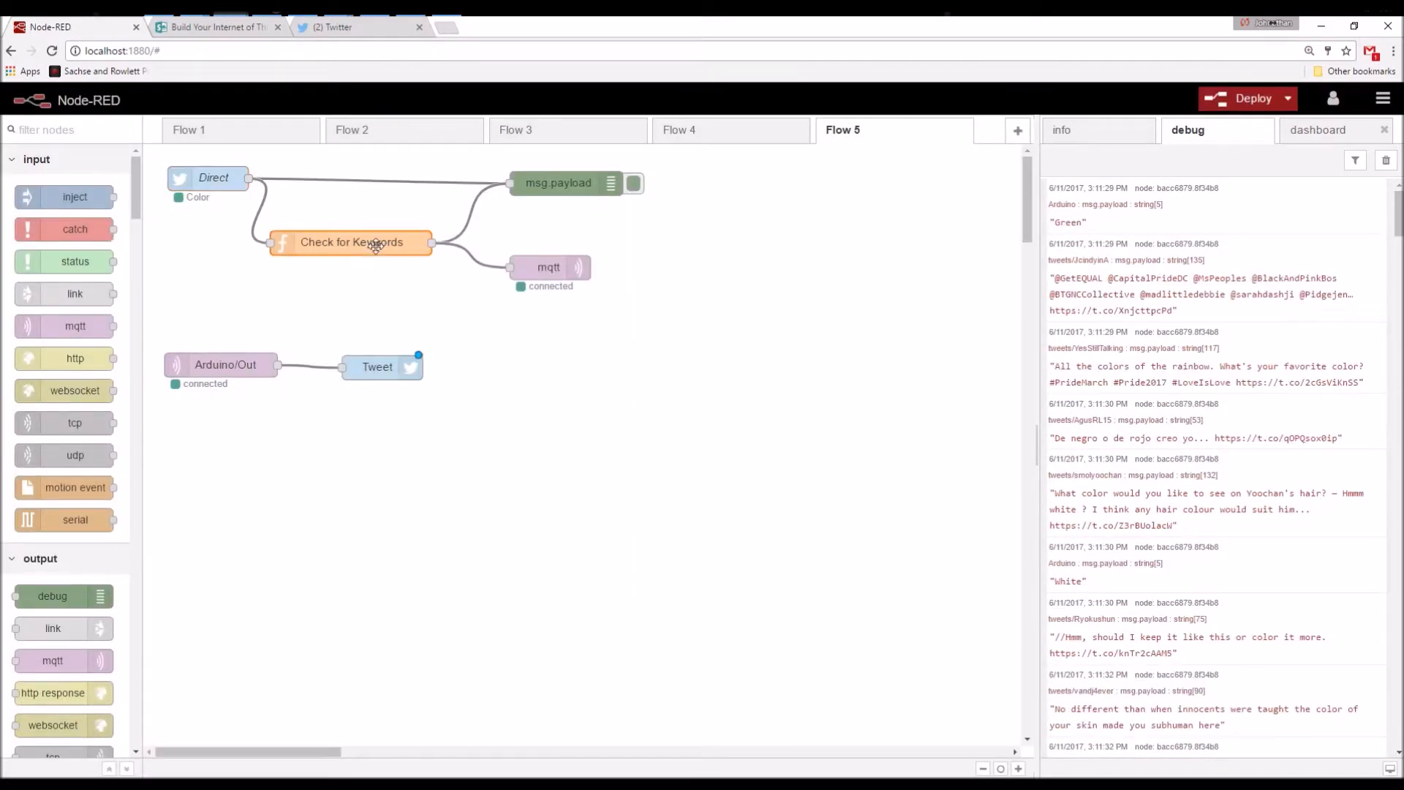
pyautogui.doubleClick(351, 243)
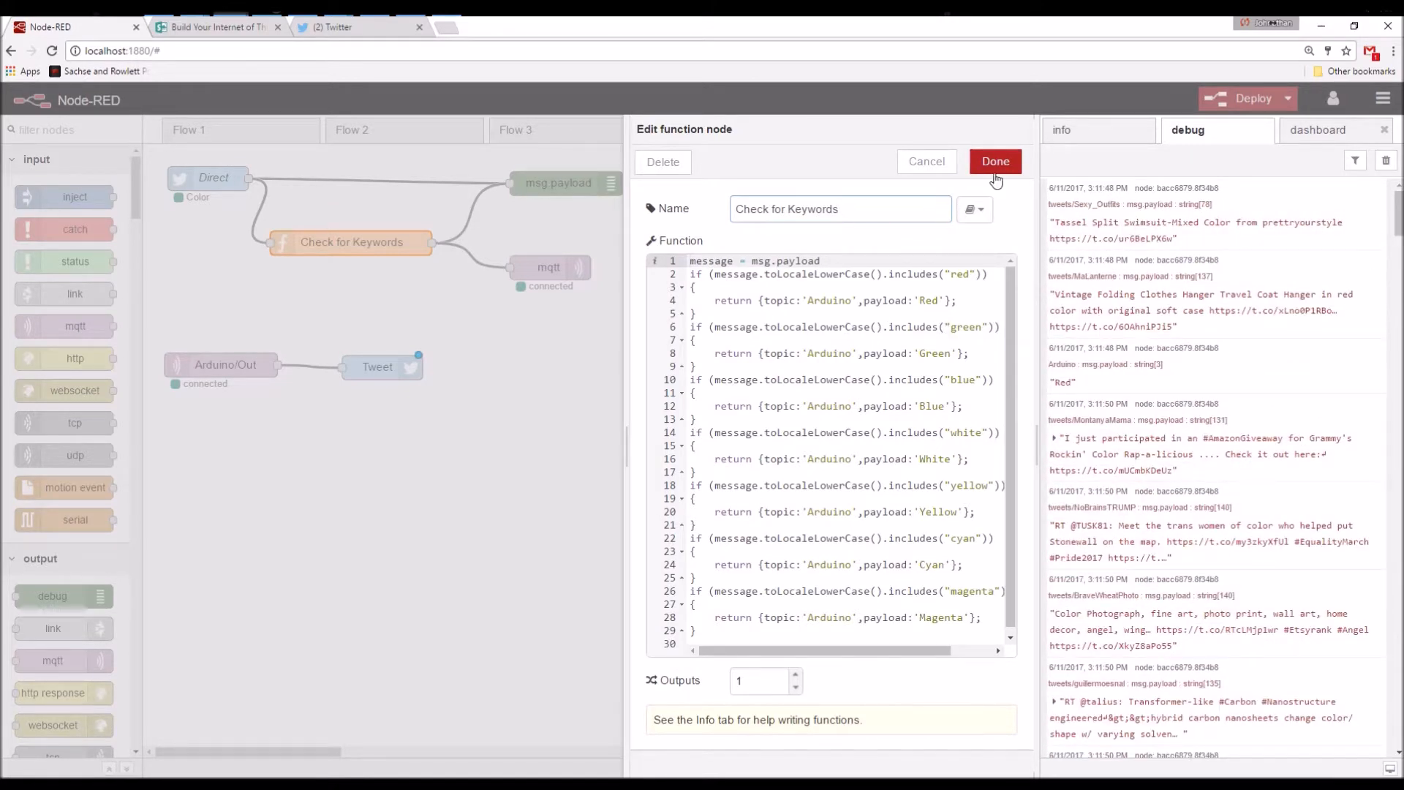
pyautogui.click(994, 161)
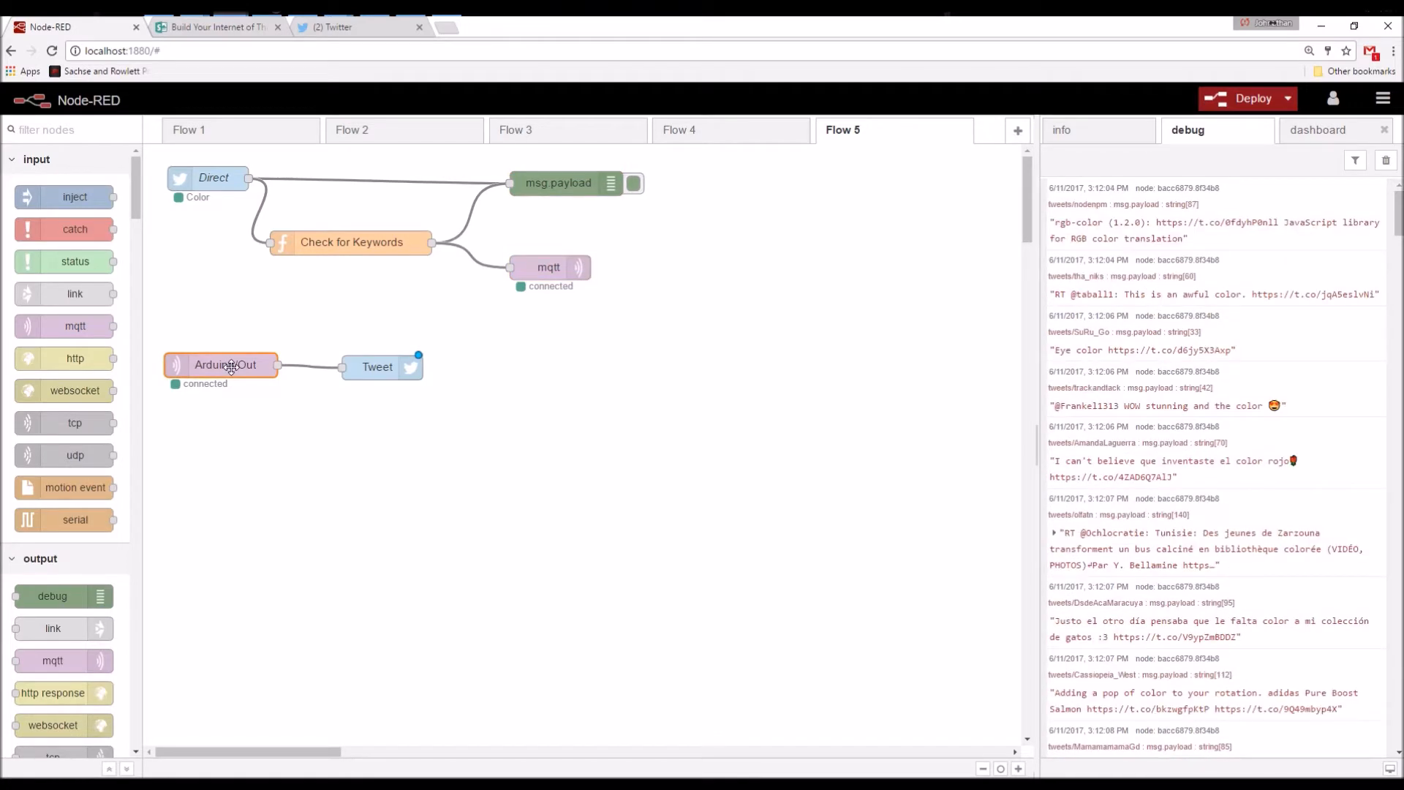
# - Review the Arduino/Out MQTT node's settings and bring up the Tweet node's settings
pyautogui.doubleClick(222, 365)
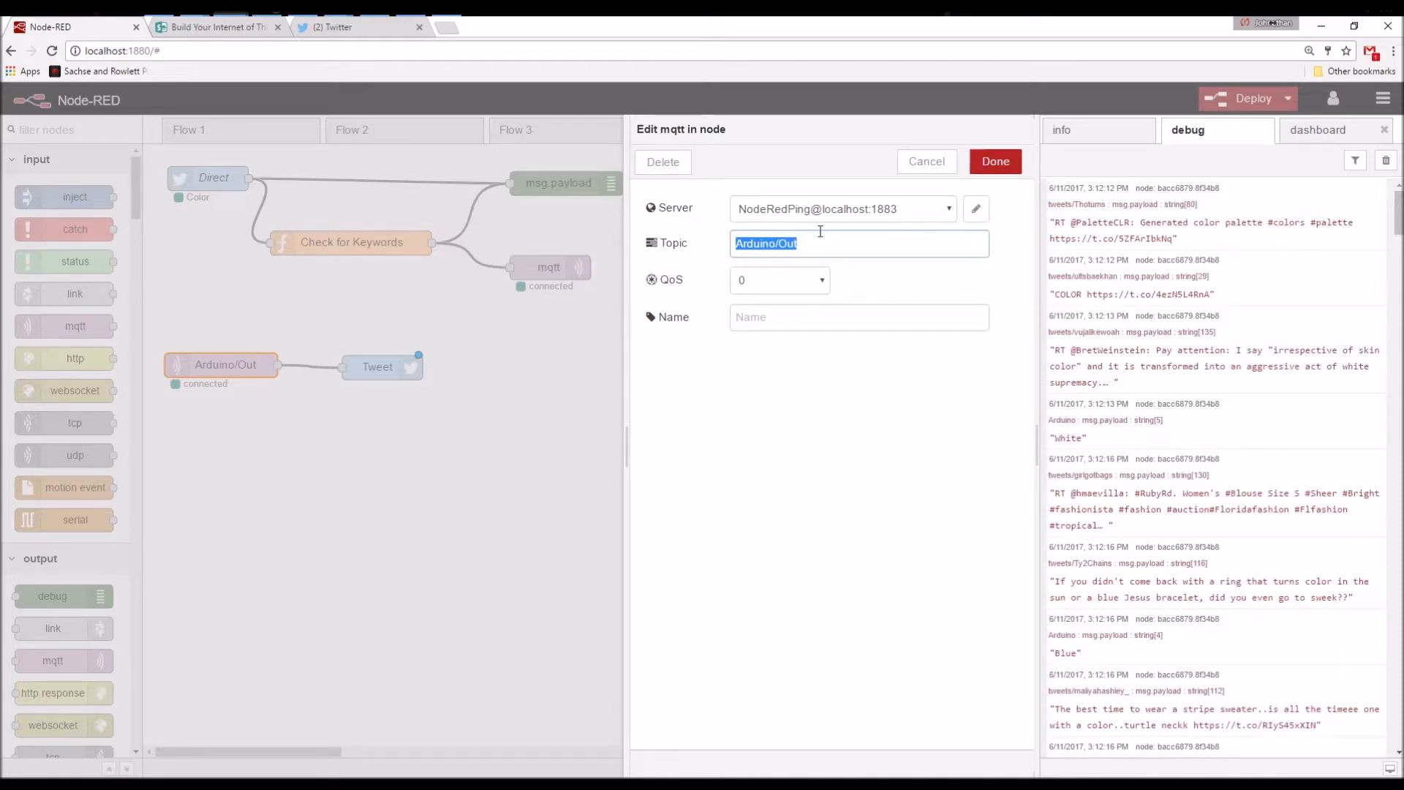
pyautogui.click(927, 161)
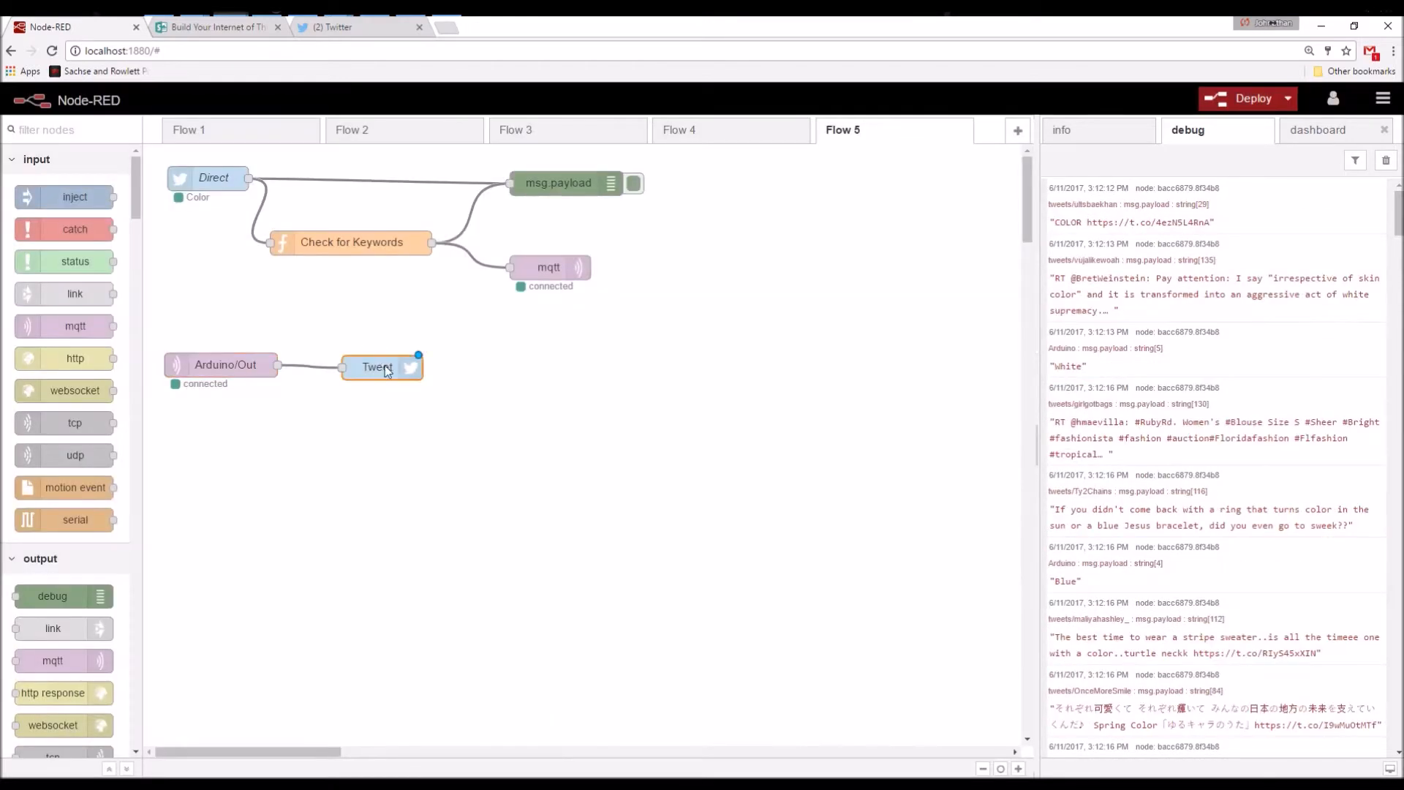
pyautogui.doubleClick(377, 366)
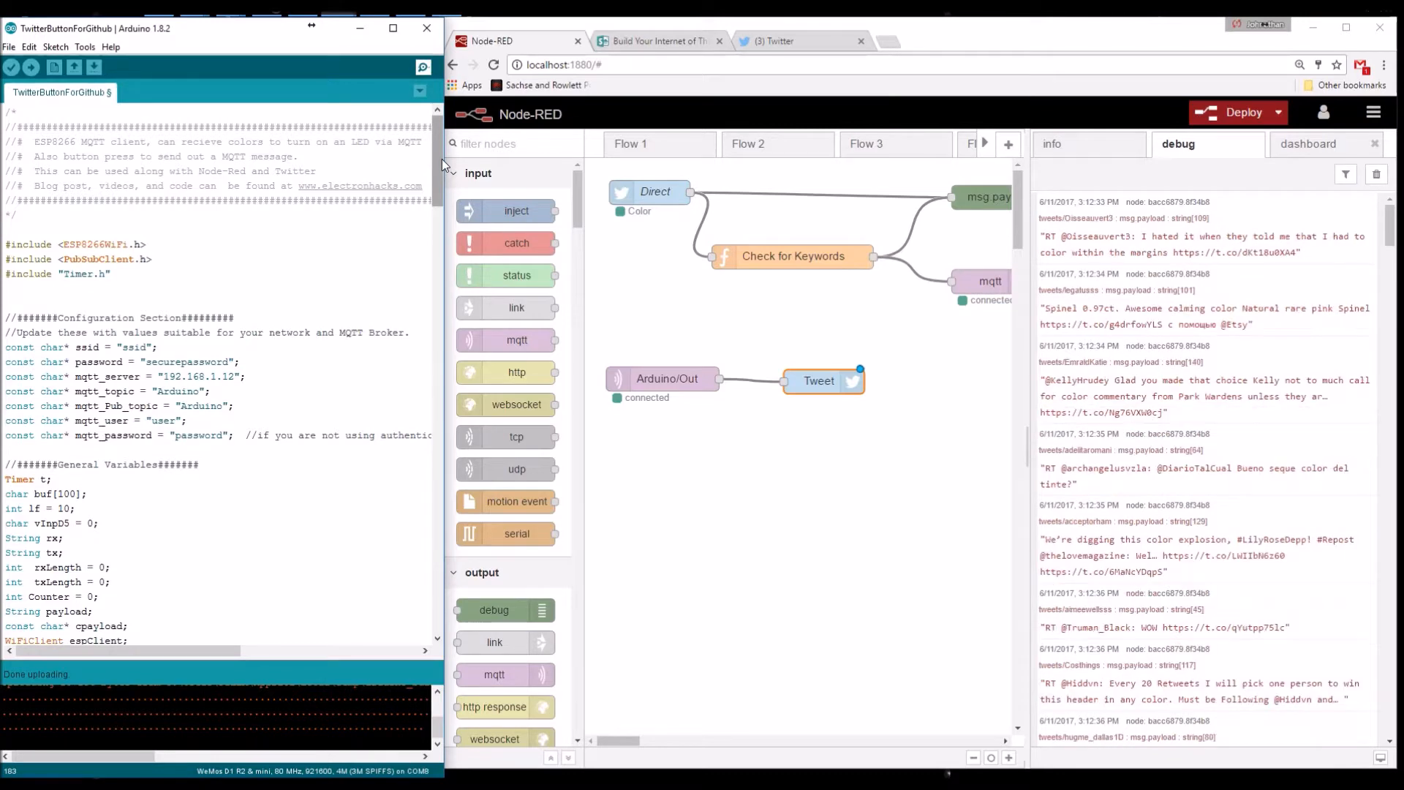
pyautogui.scroll(-3)
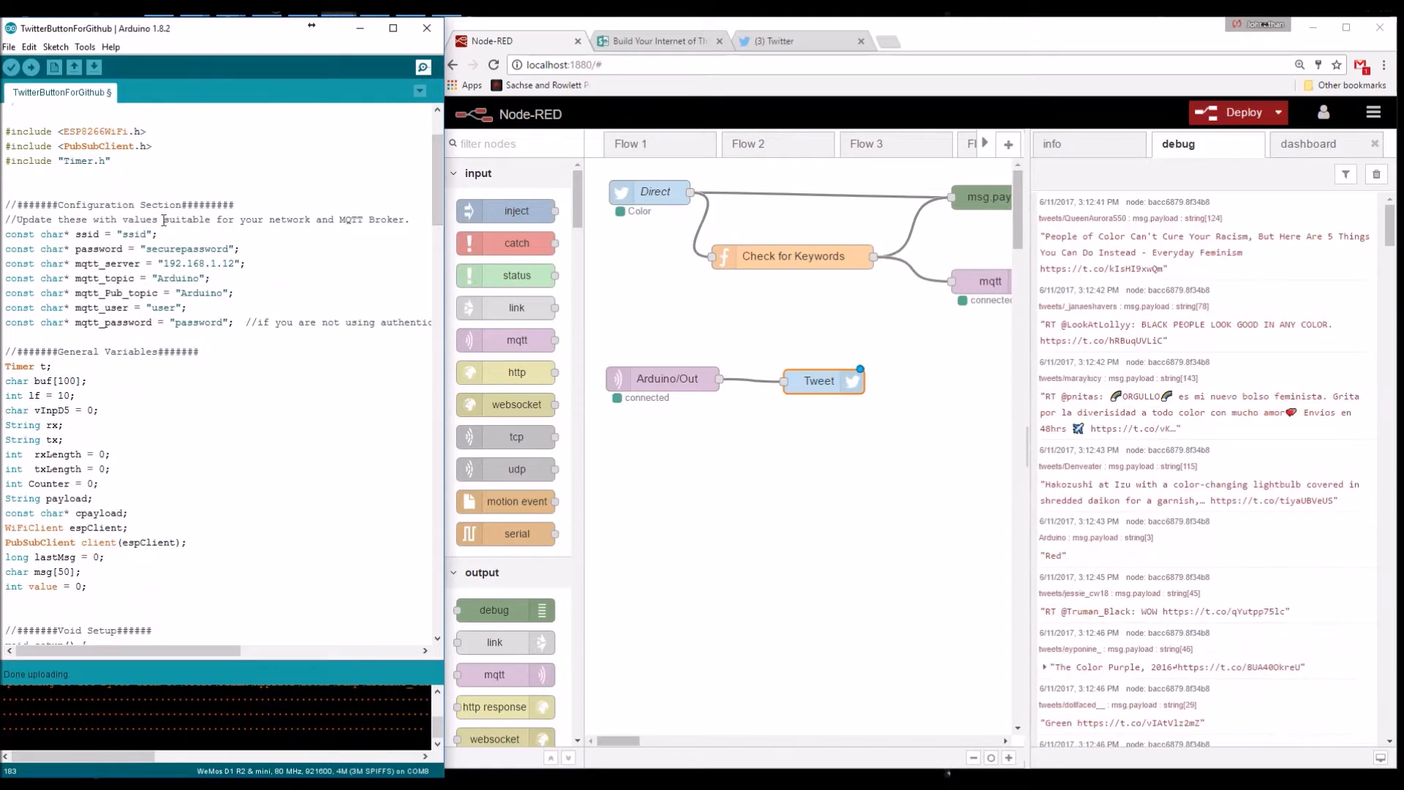
pyautogui.doubleClick(132, 234)
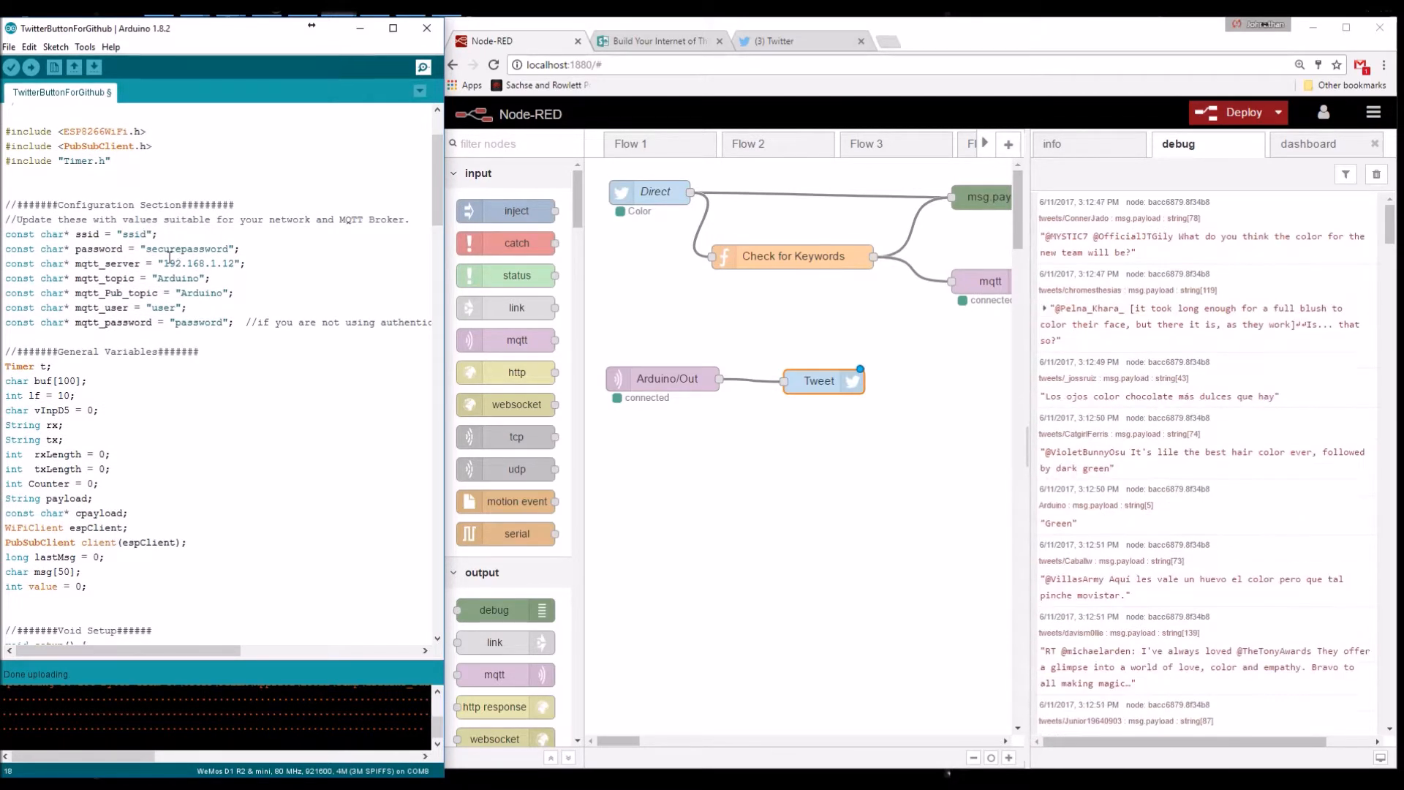
pyautogui.doubleClick(197, 264)
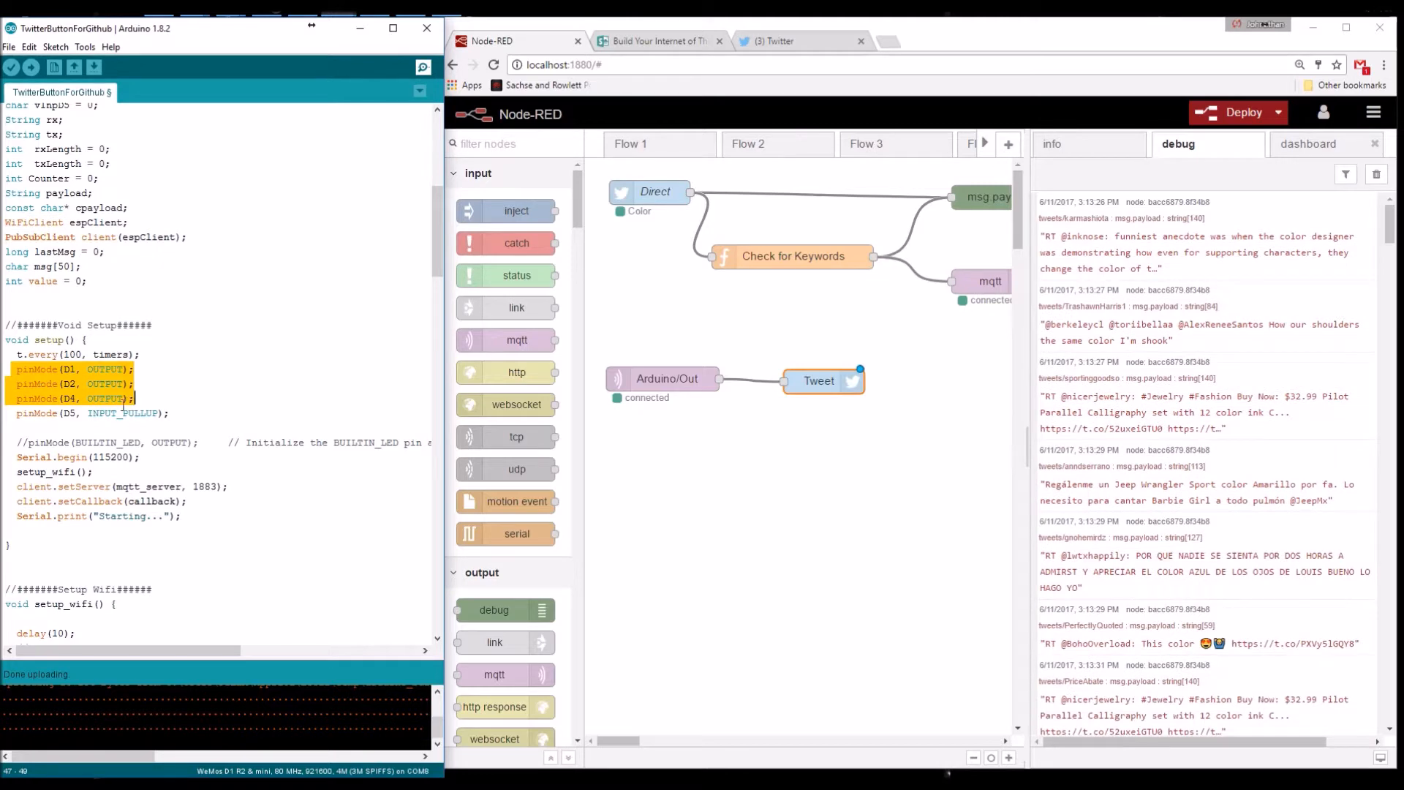
pyautogui.scroll(-3)
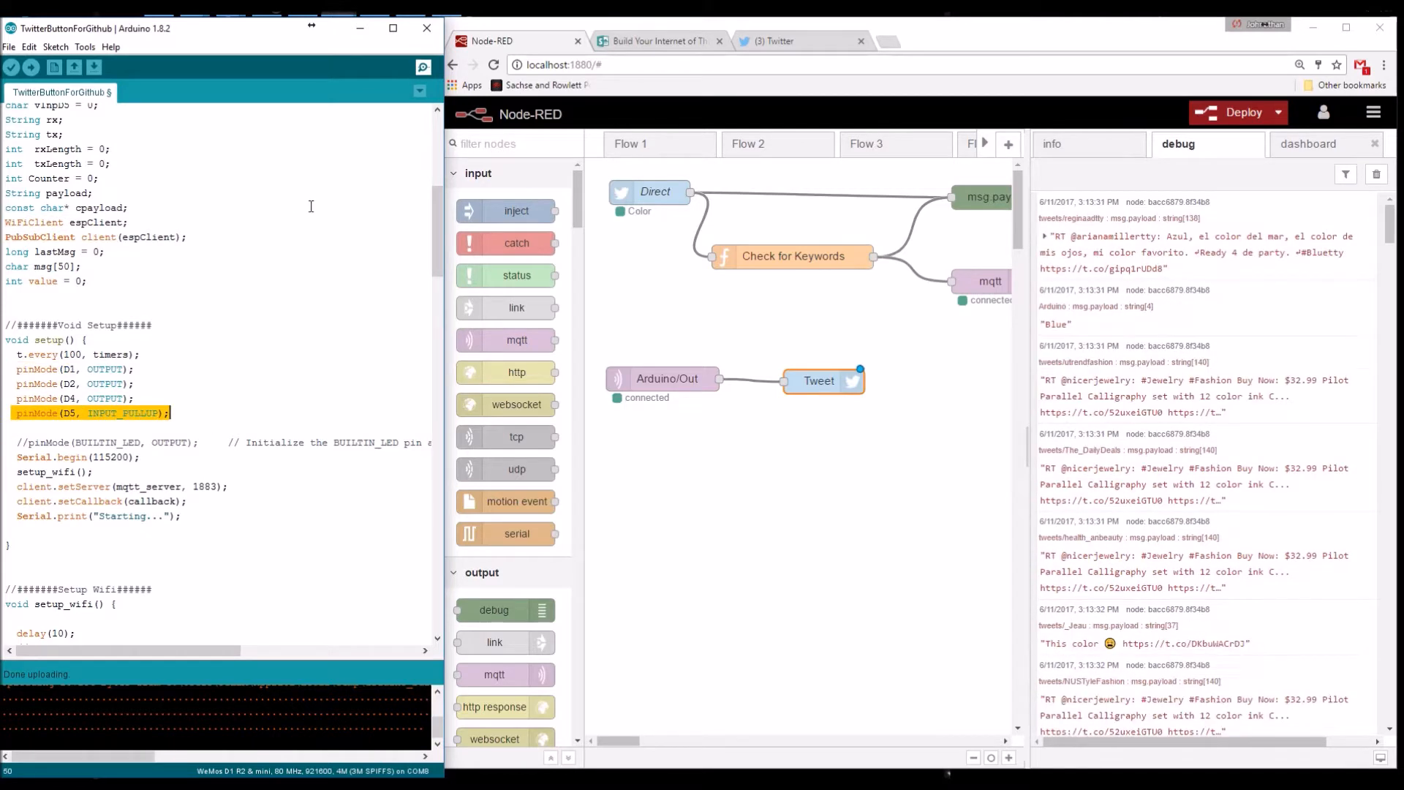
pyautogui.scroll(-3)
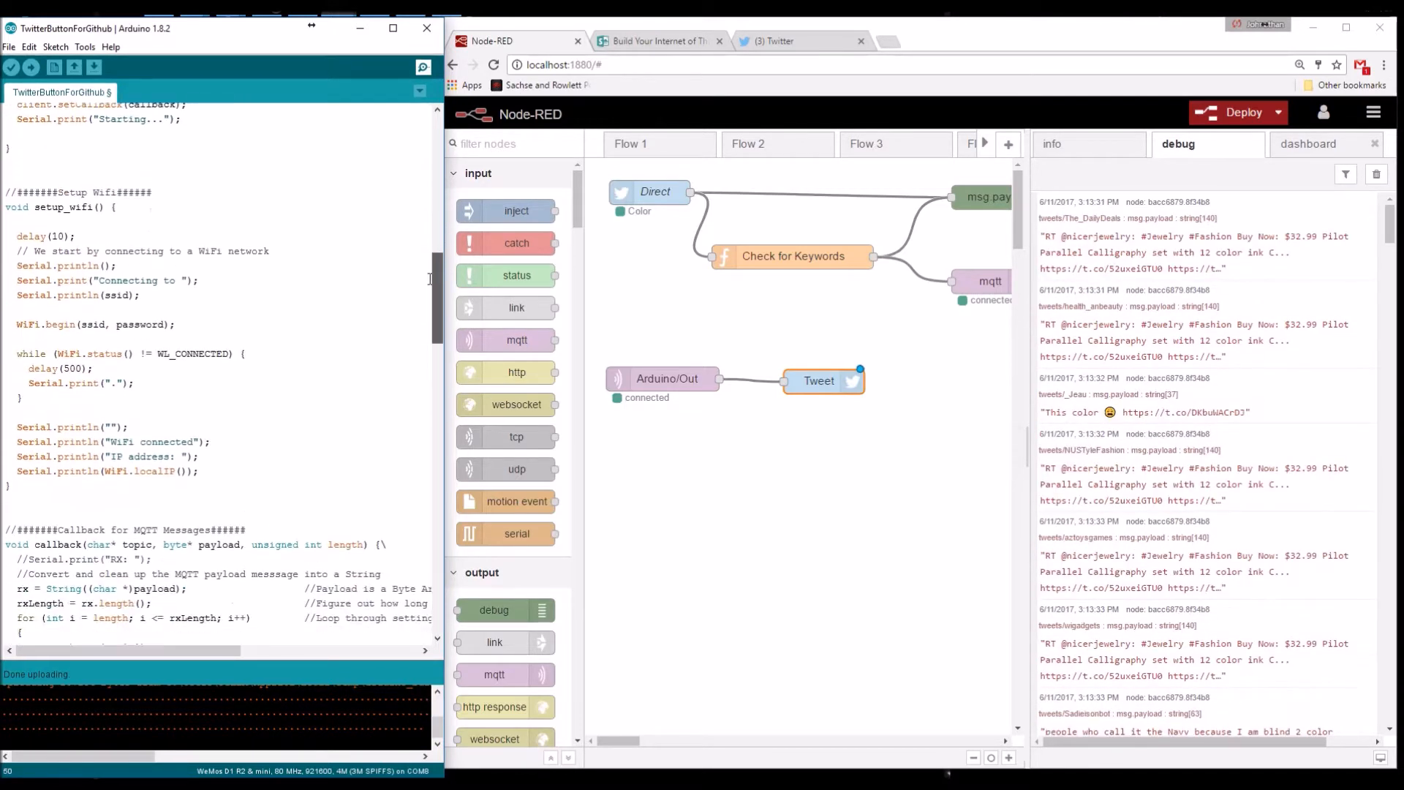
pyautogui.scroll(-3)
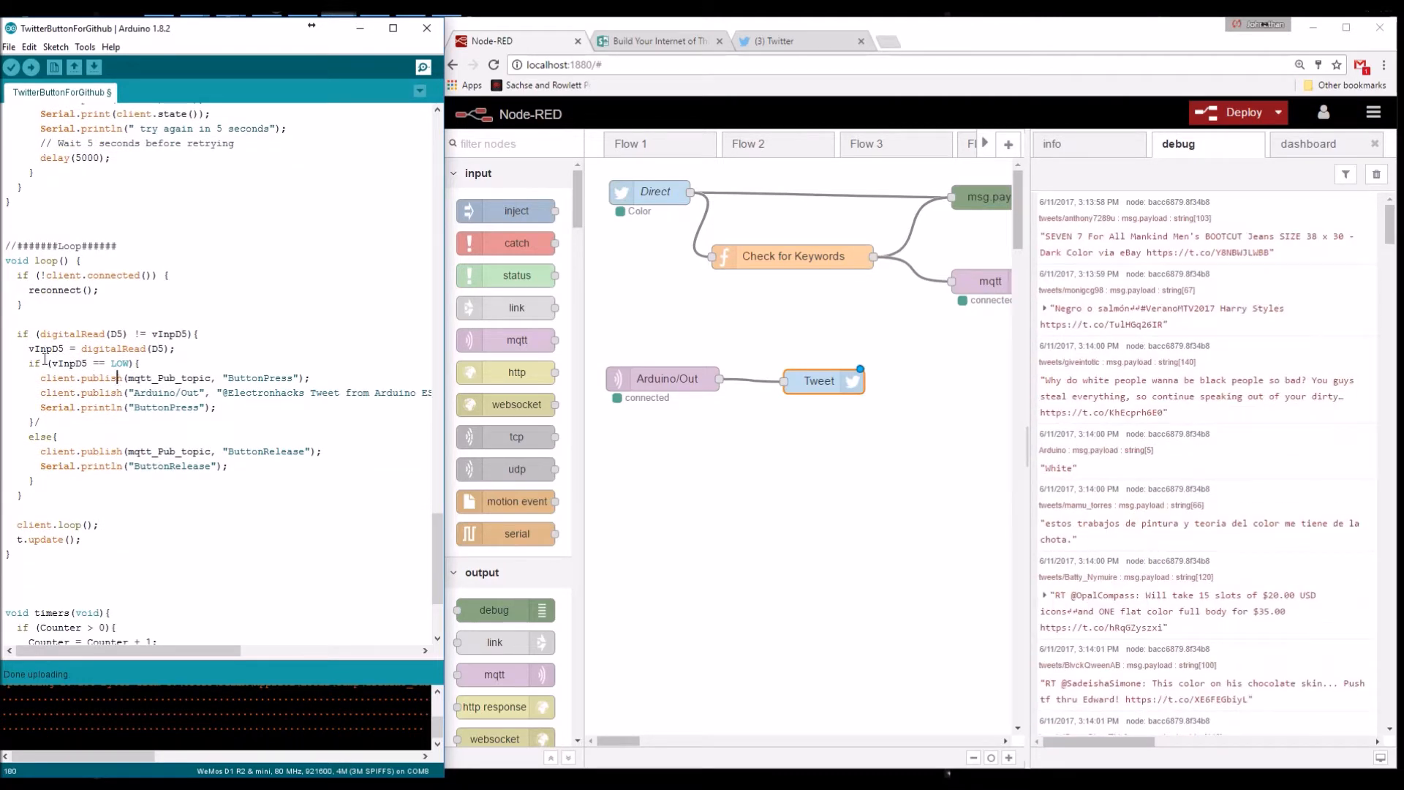
pyautogui.scroll(-3)
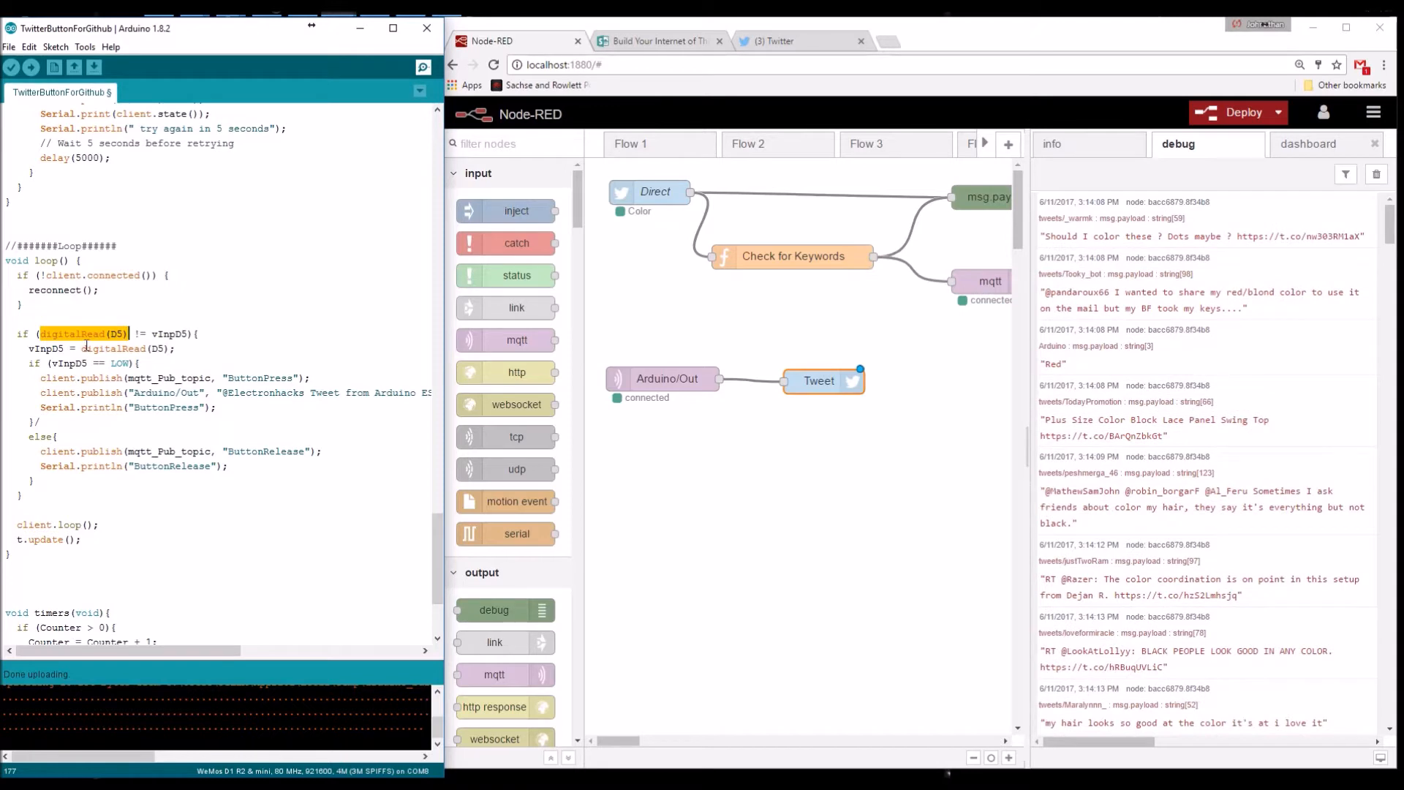
pyautogui.scroll(-3)
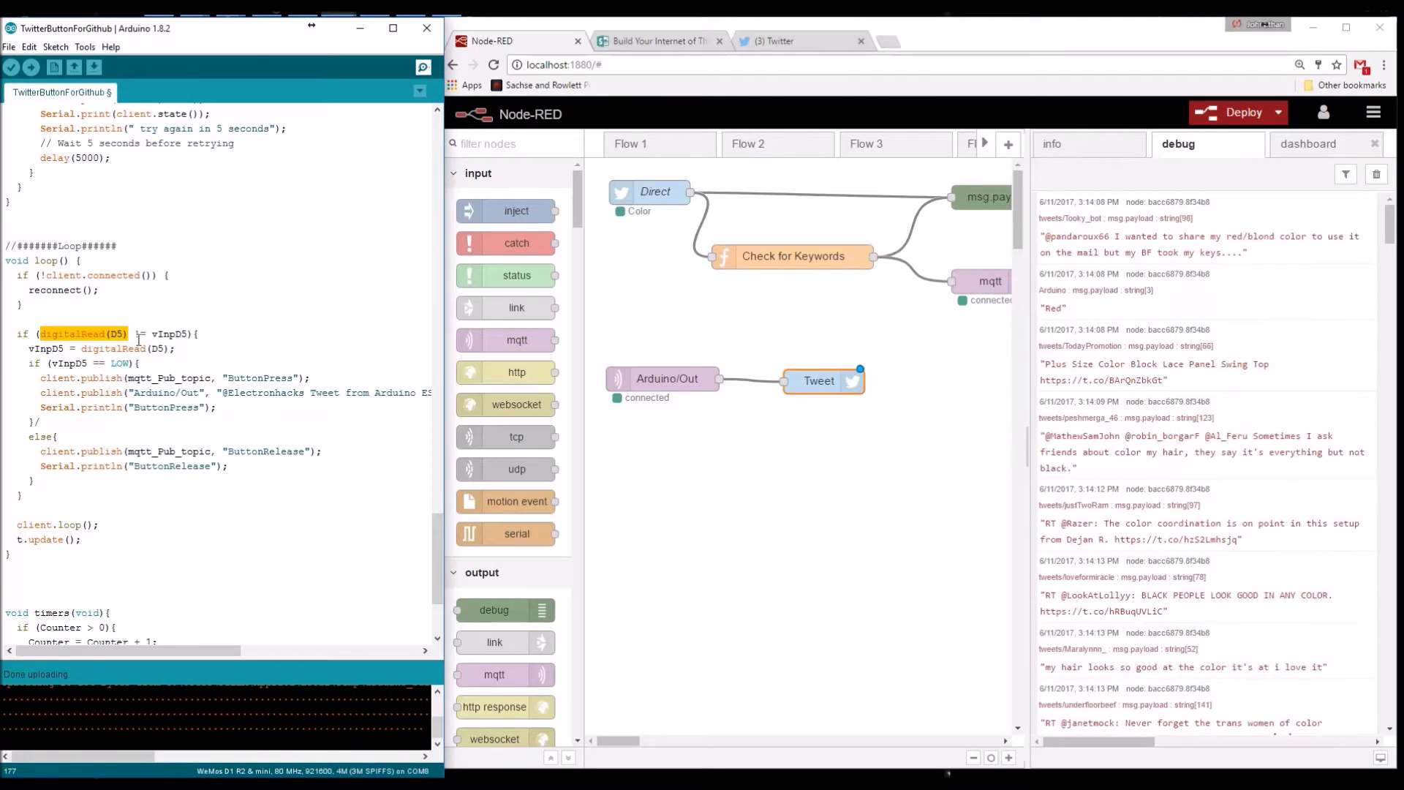
pyautogui.scroll(-3)
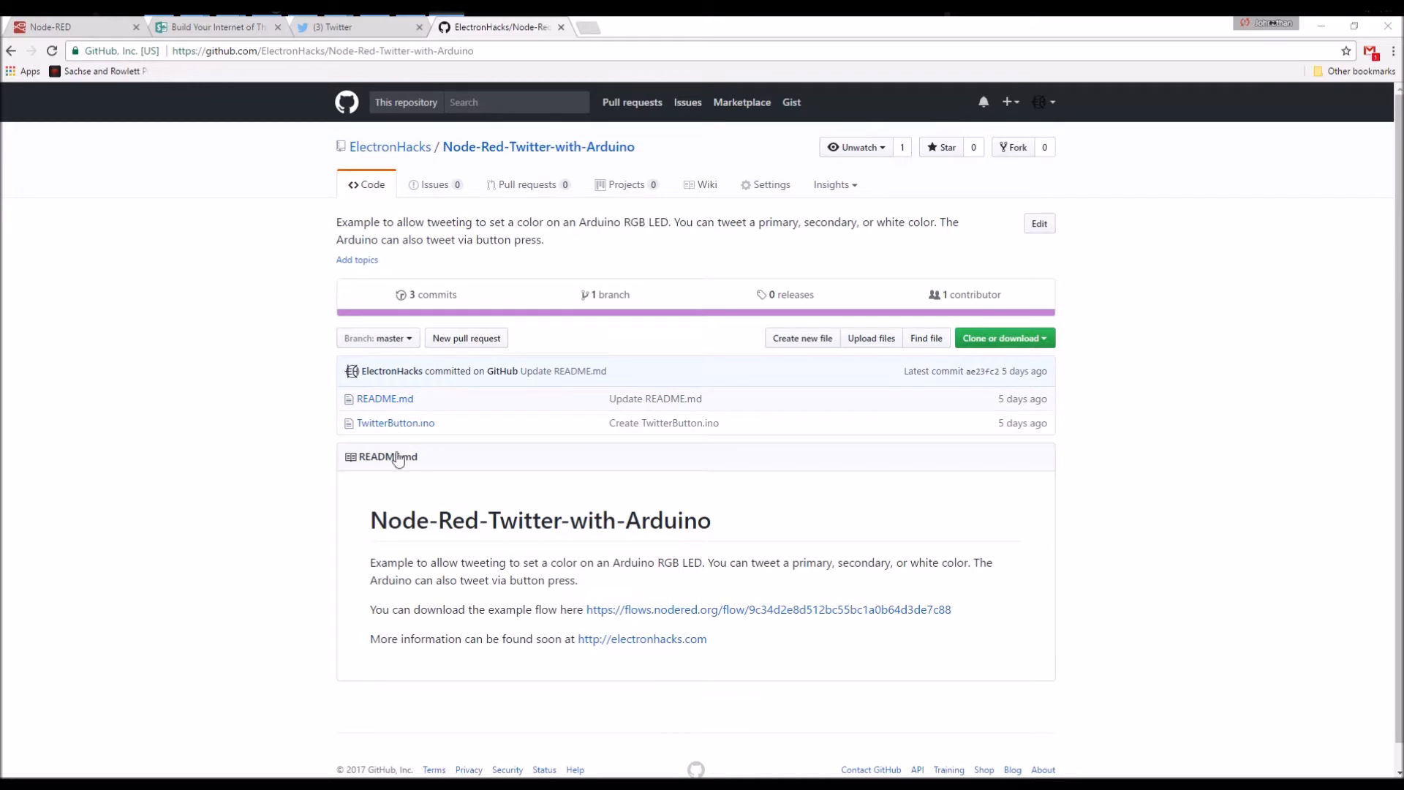
pyautogui.moveTo(326, 319)
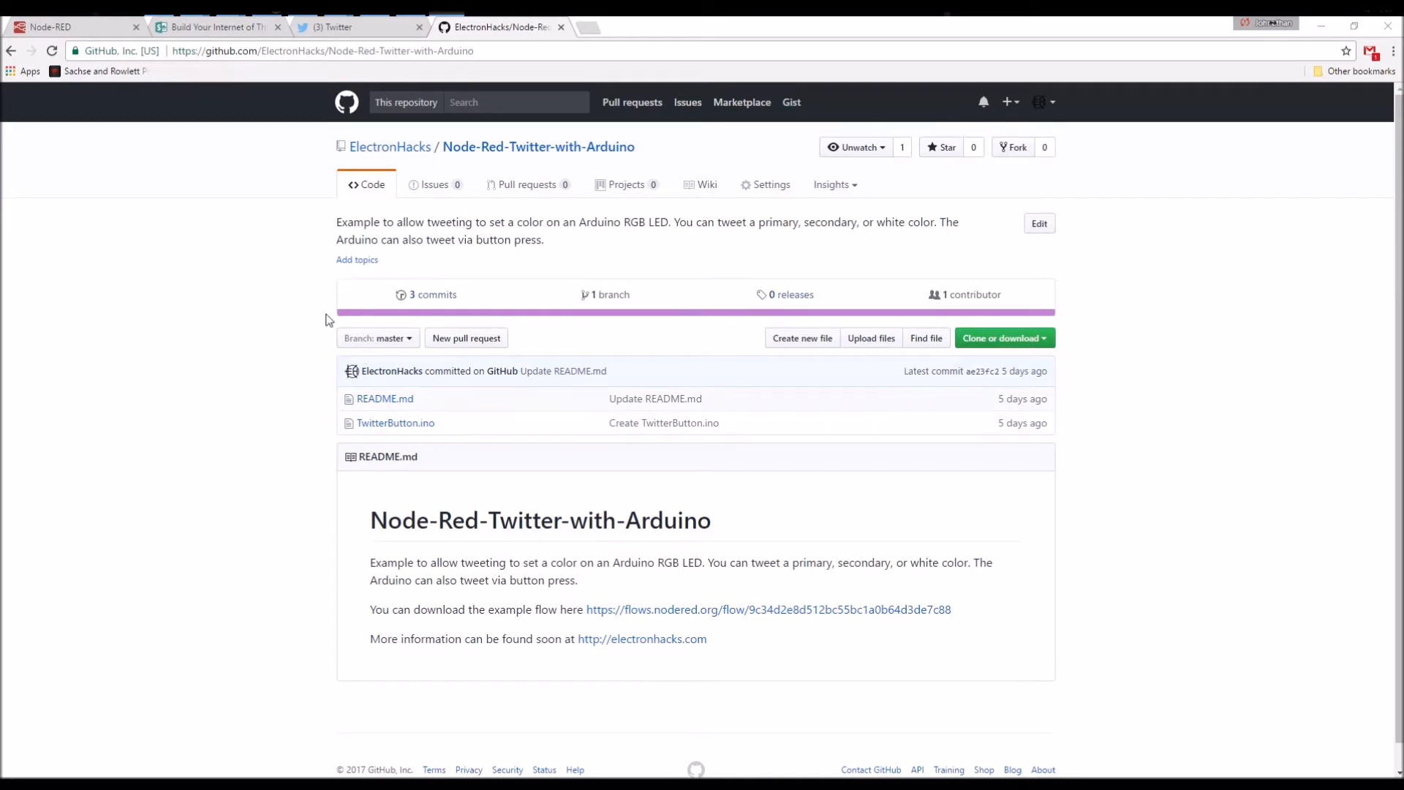
pyautogui.moveTo(466, 270)
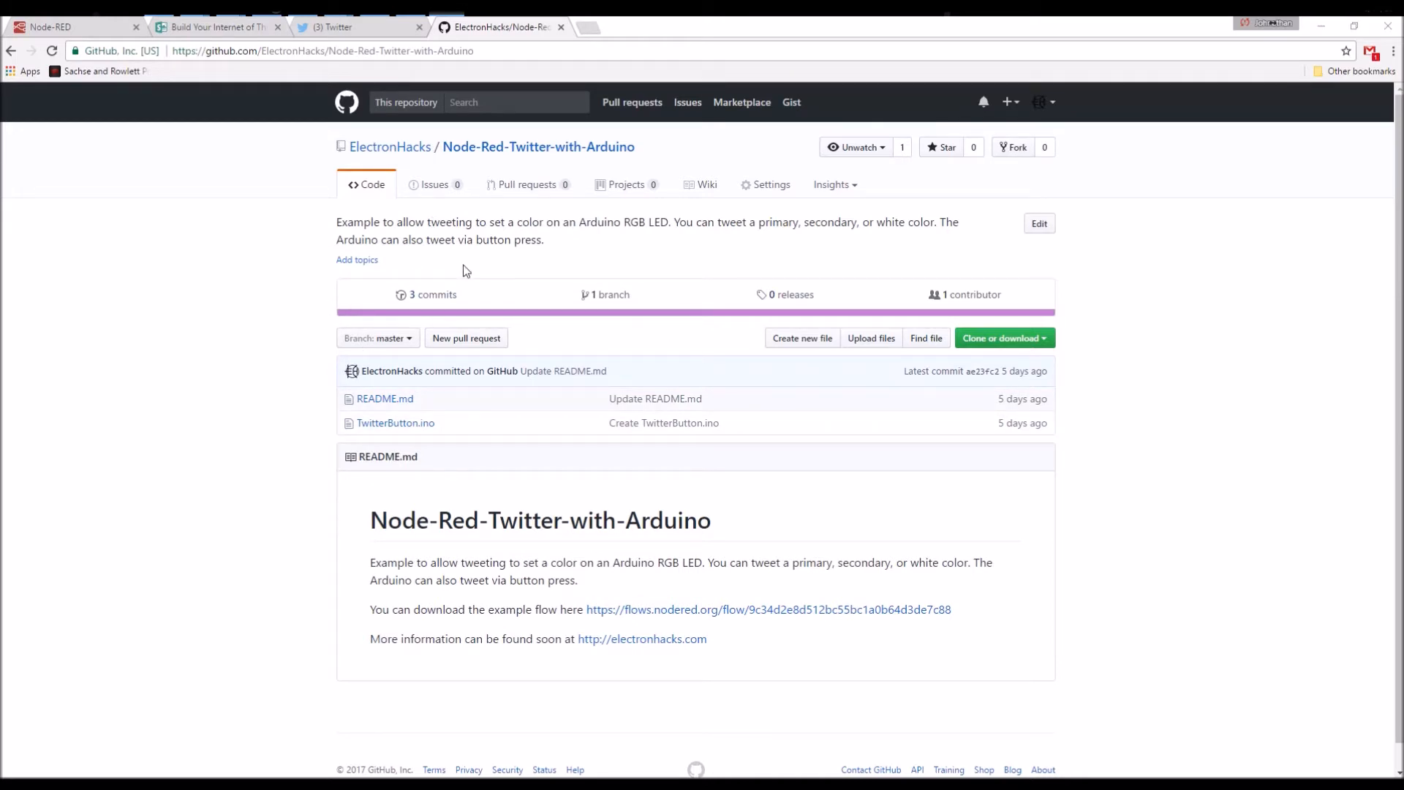
pyautogui.moveTo(547, 308)
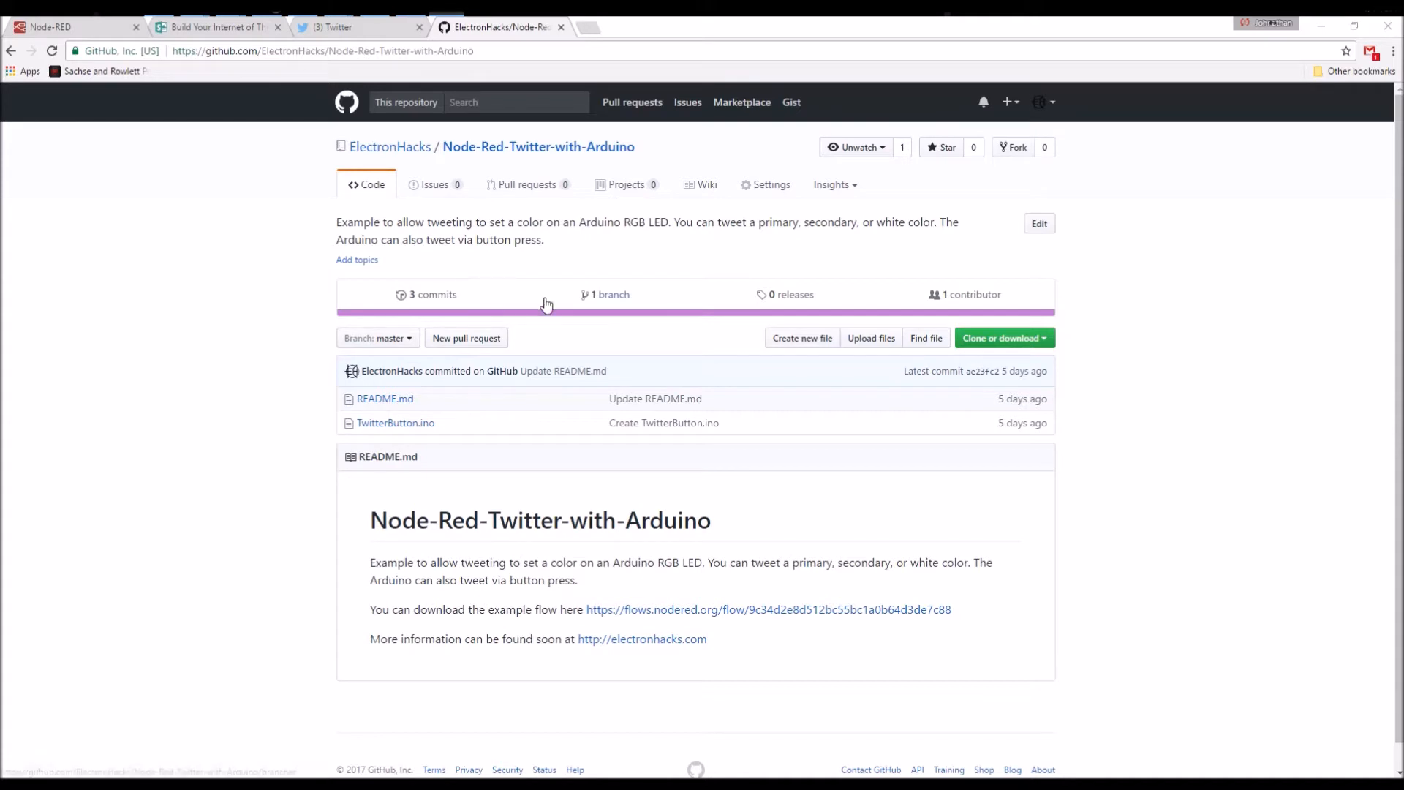
pyautogui.moveTo(526, 305)
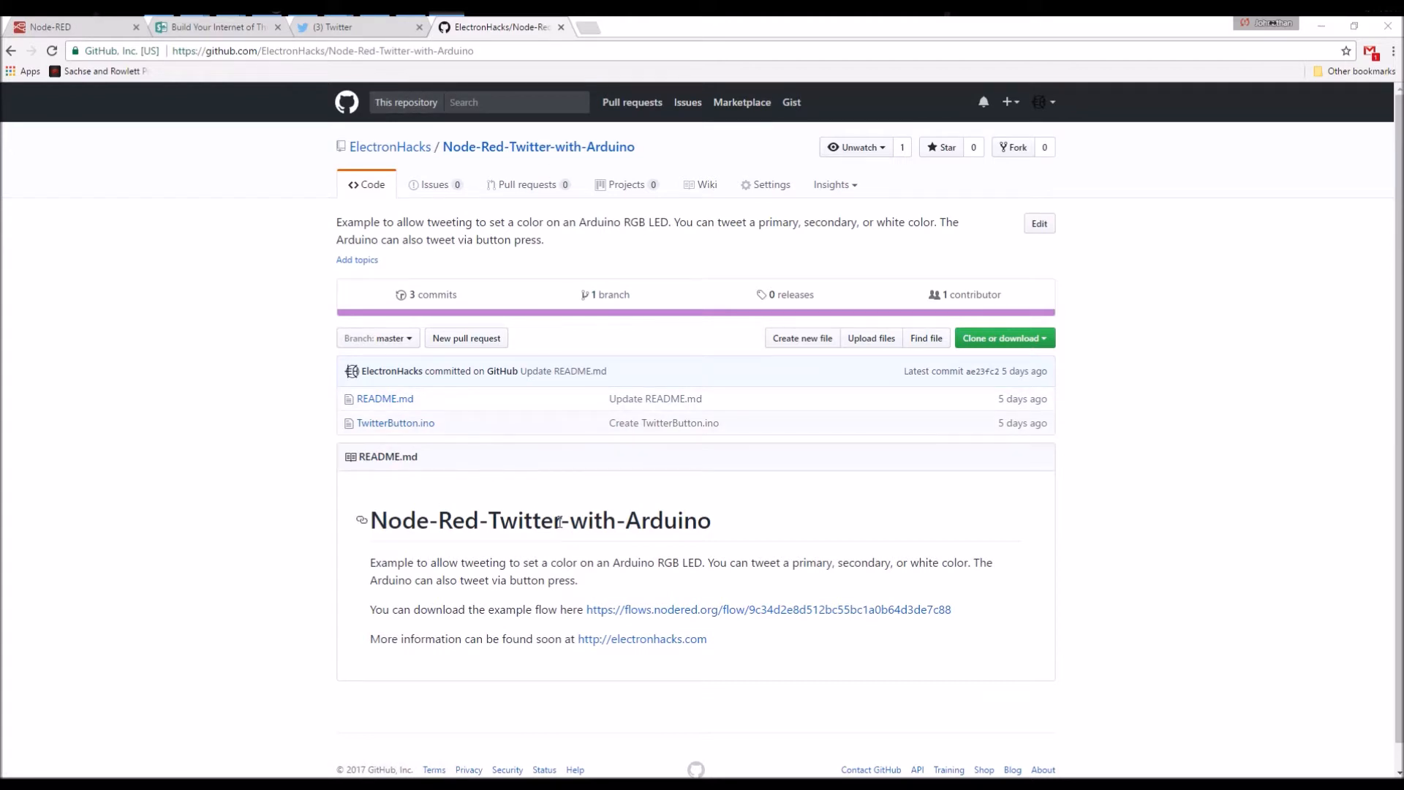
pyautogui.moveTo(392, 422)
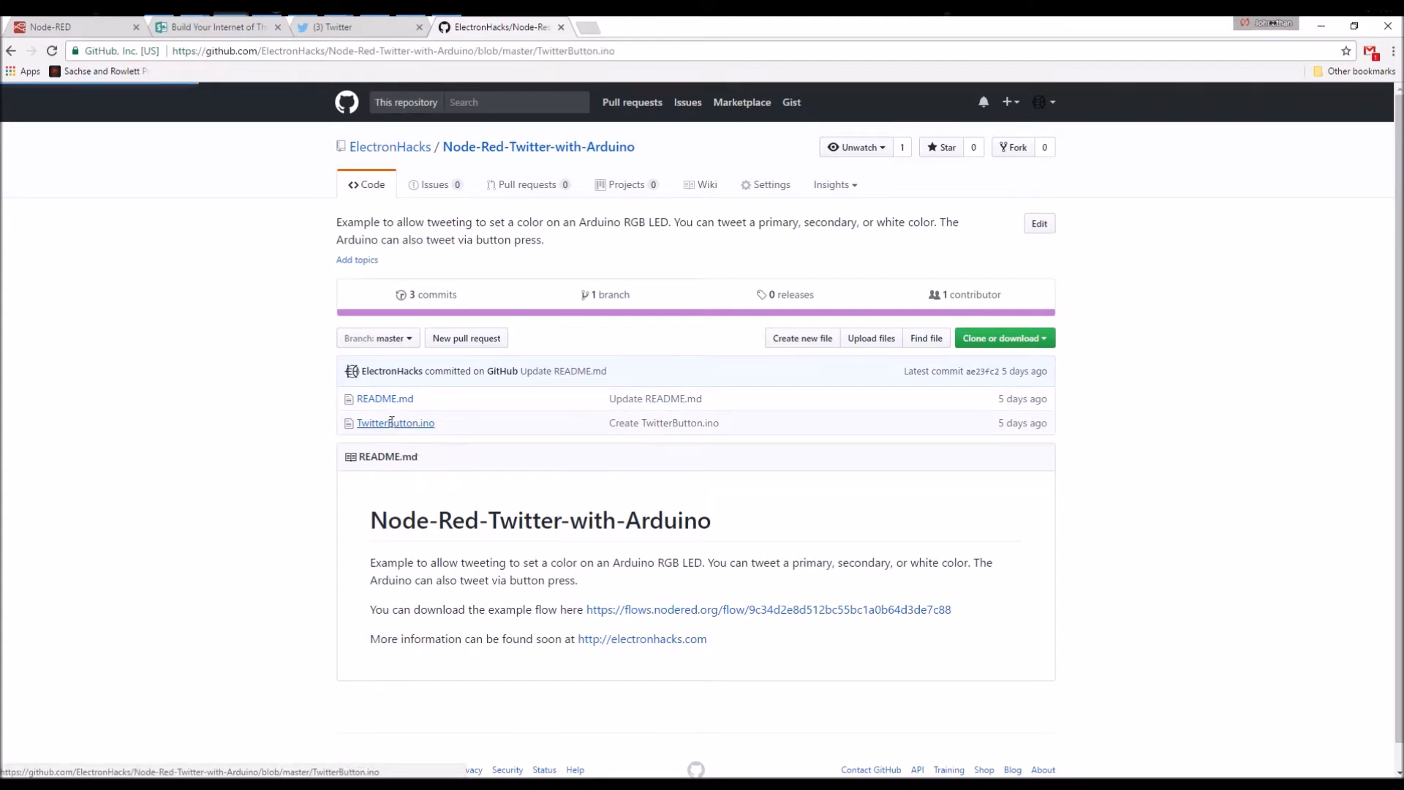
pyautogui.click(395, 423)
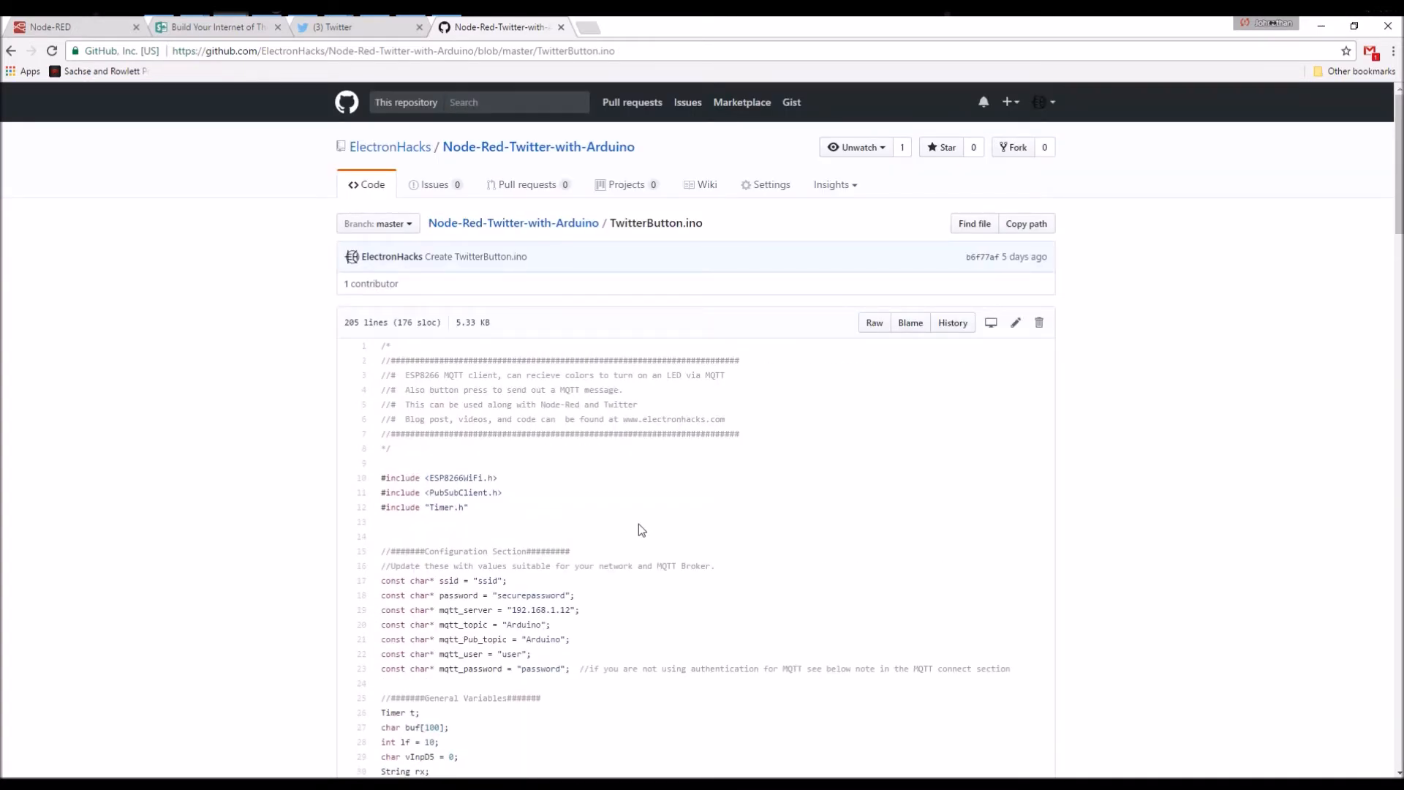
pyautogui.moveTo(311, 191)
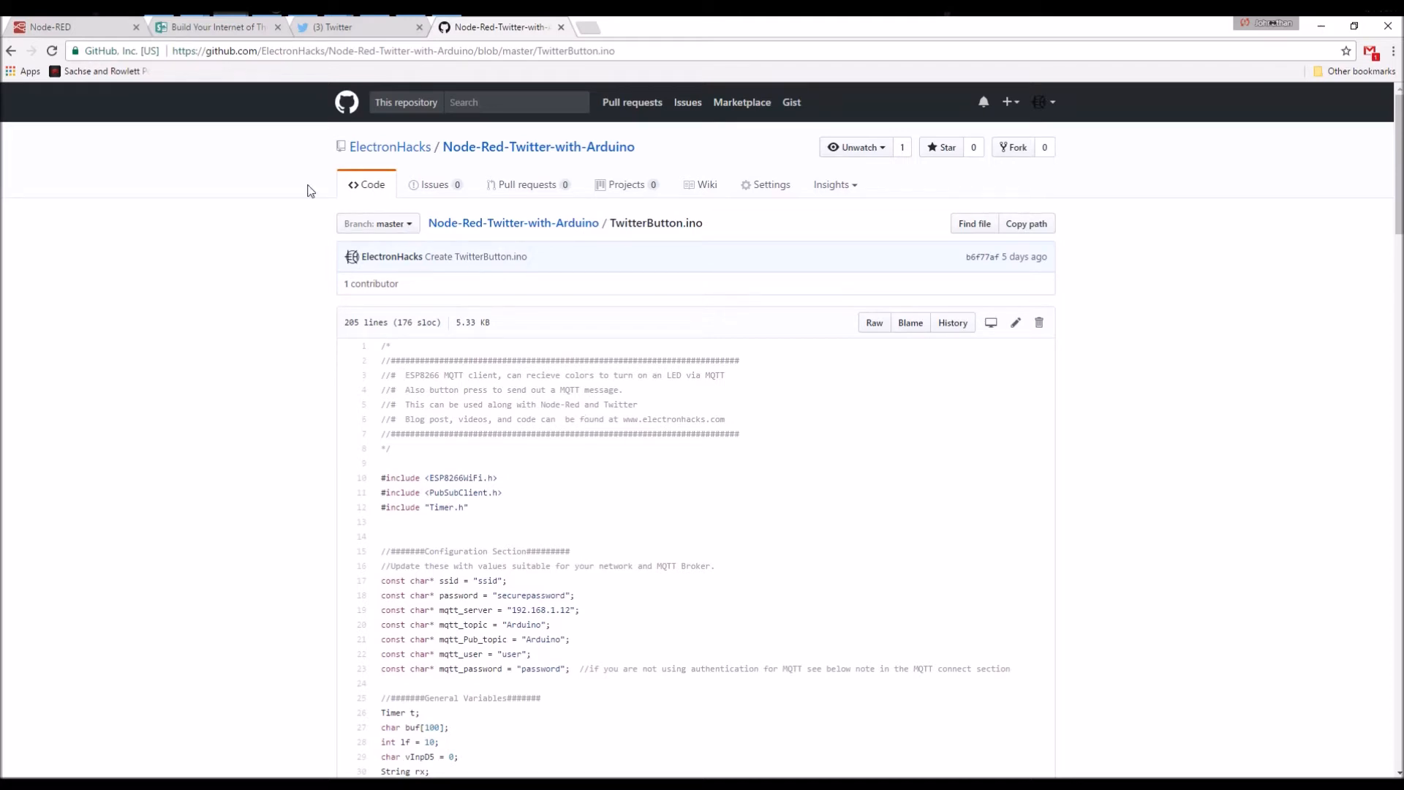
pyautogui.click(7, 53)
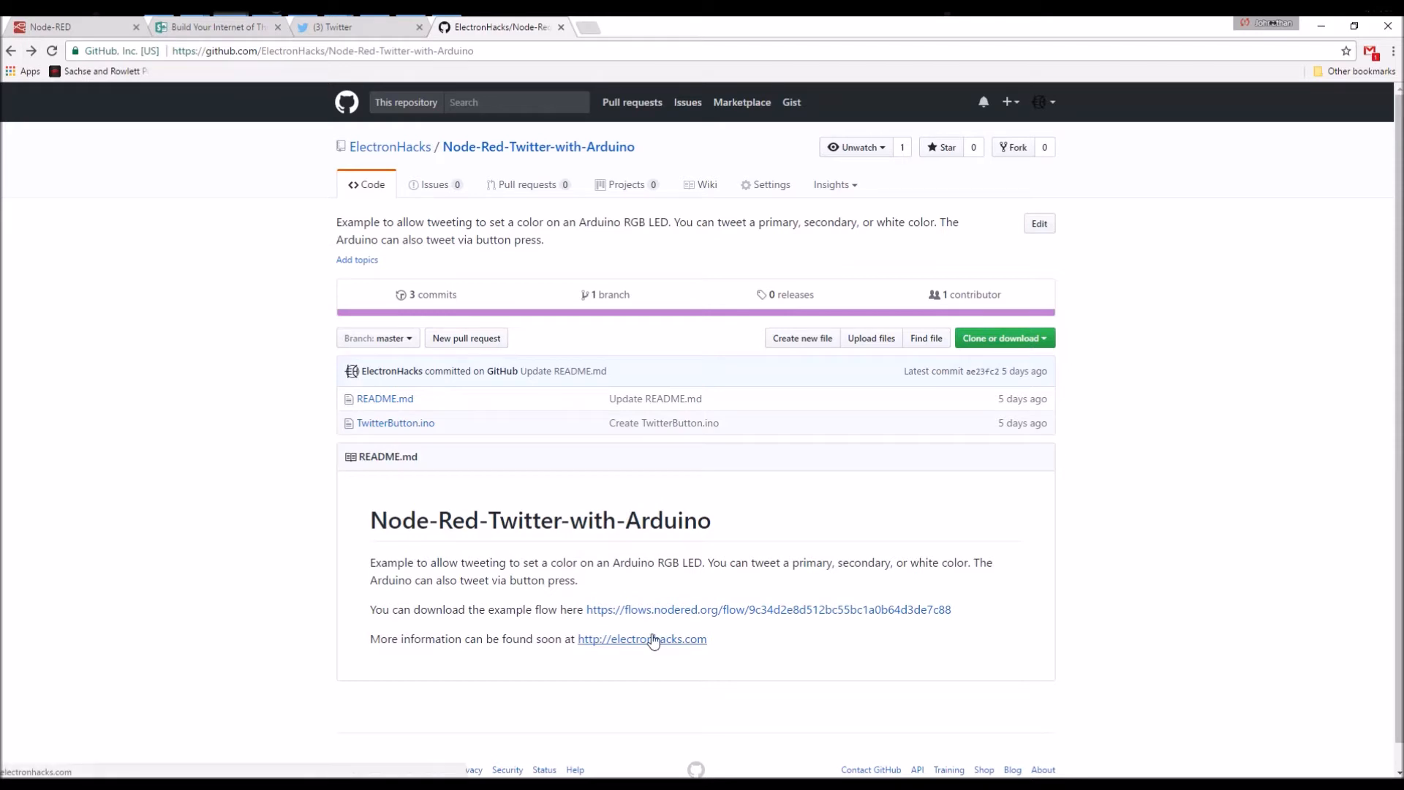
pyautogui.click(772, 610)
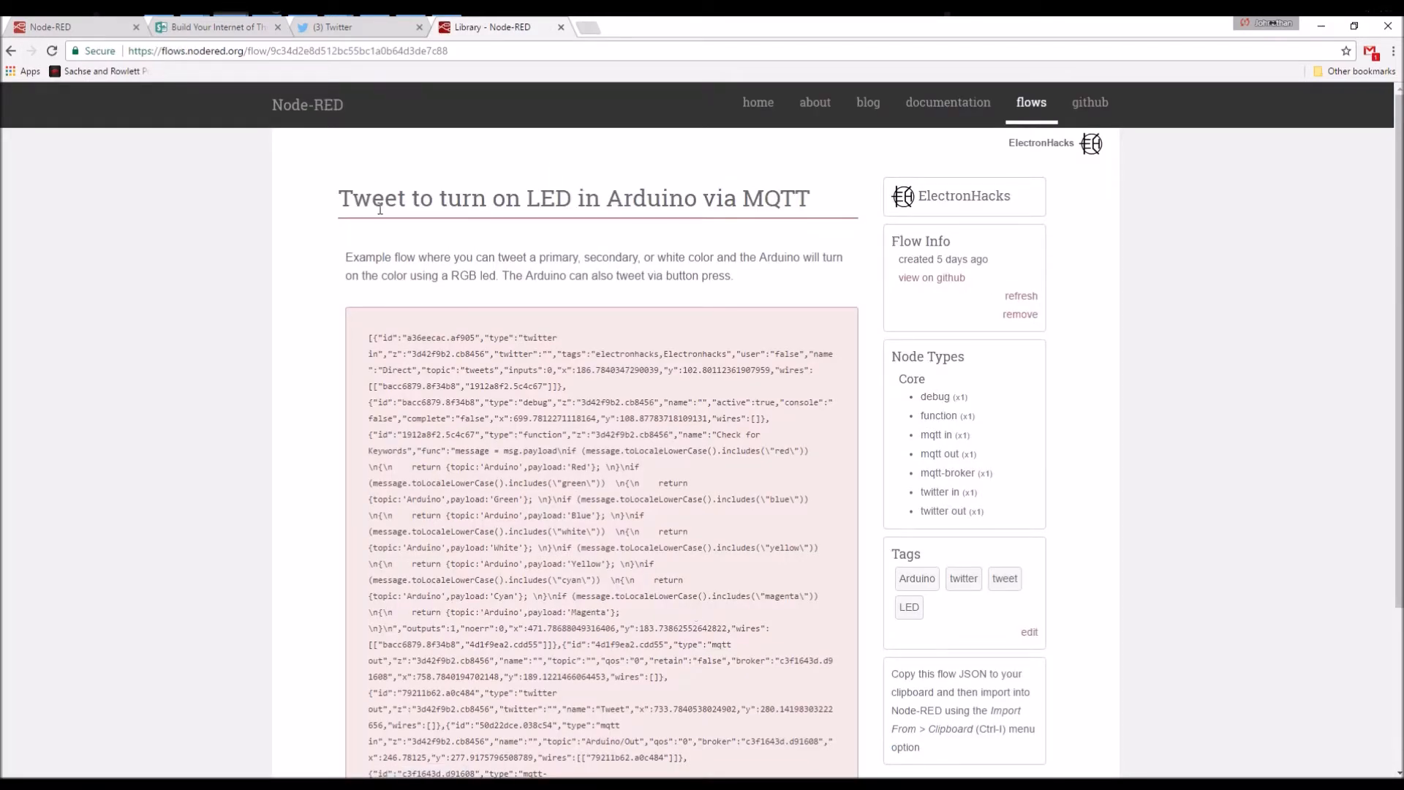
pyautogui.moveTo(243, 41)
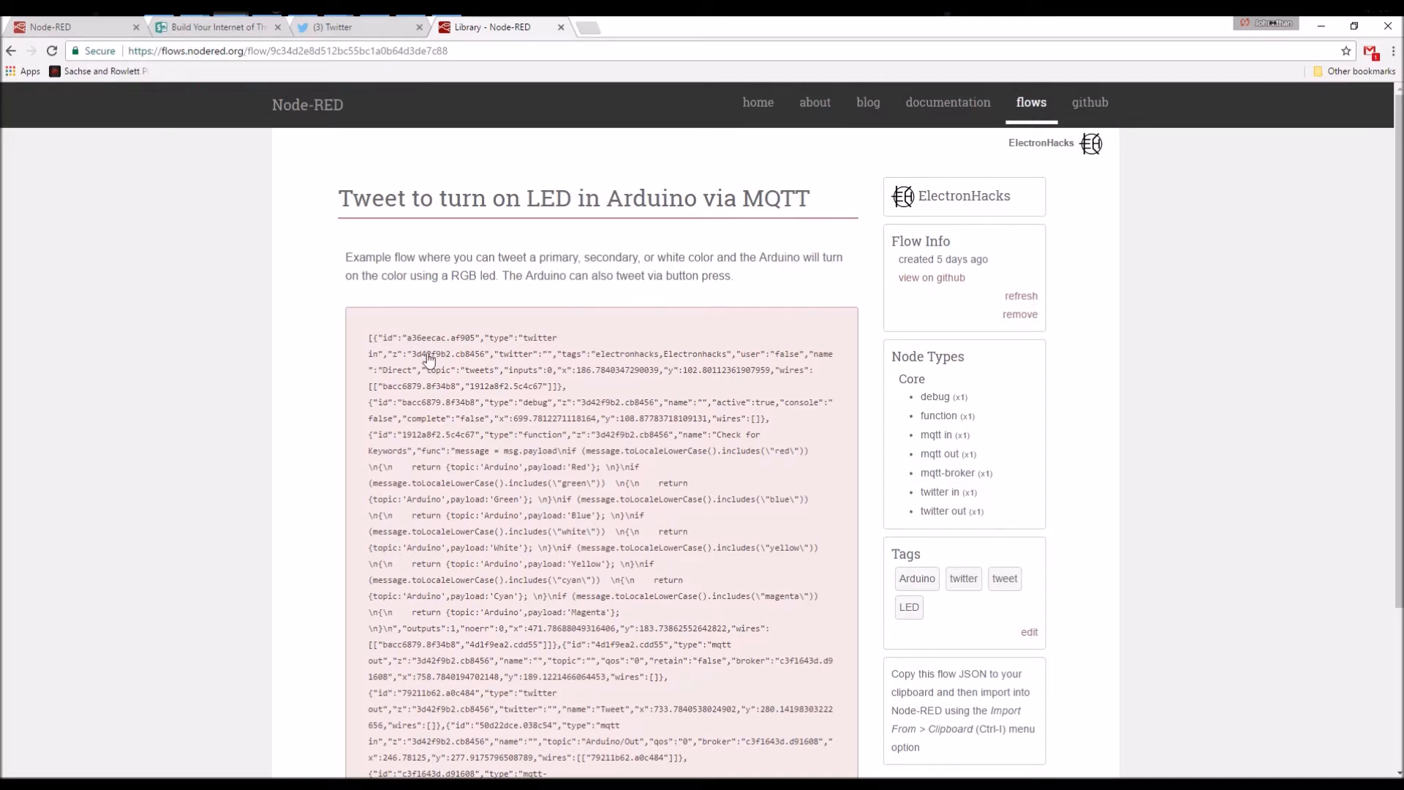
pyautogui.moveTo(368, 344)
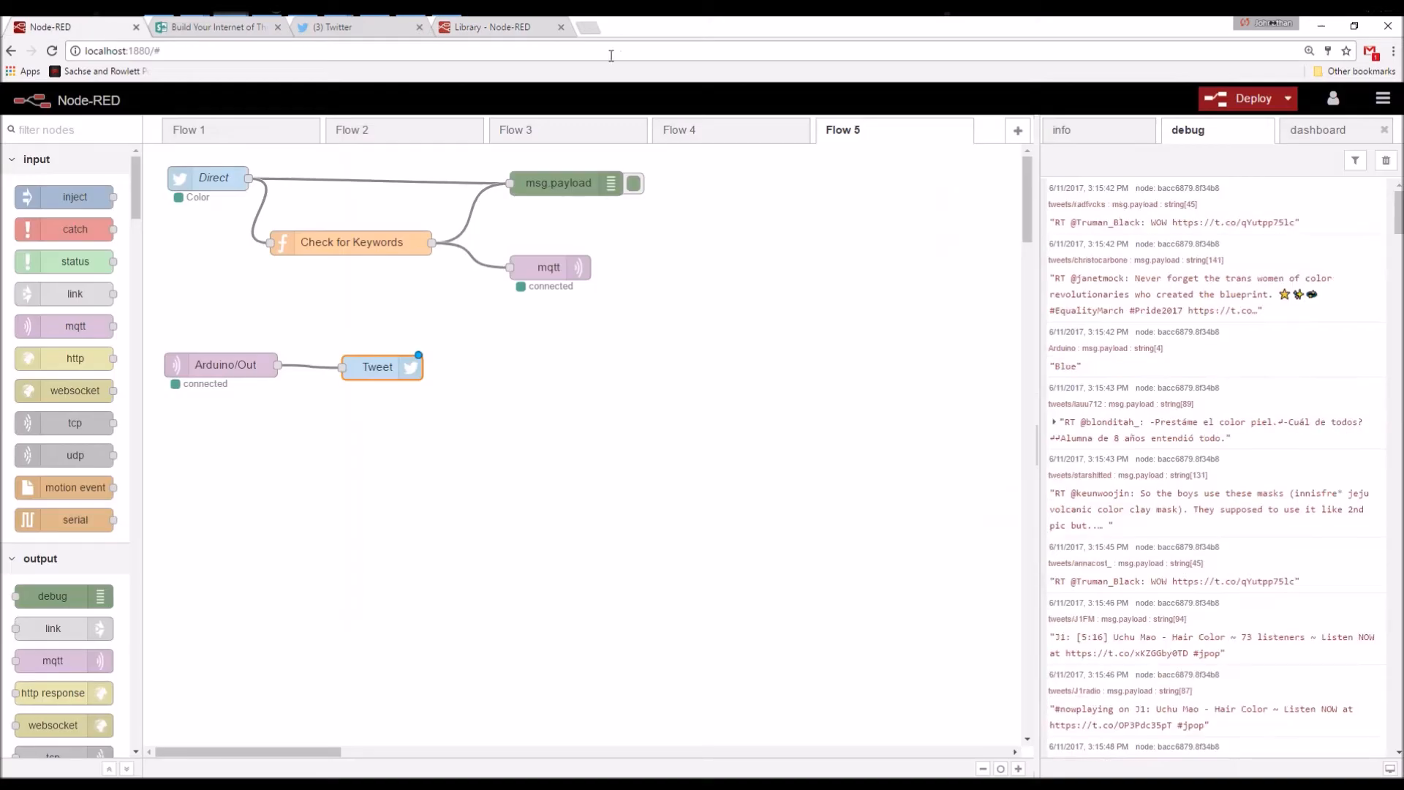
# - Add empty Flow 6 and import the copied tweet-to-LED flow JSON from the clipboard into it
pyautogui.click(1018, 130)
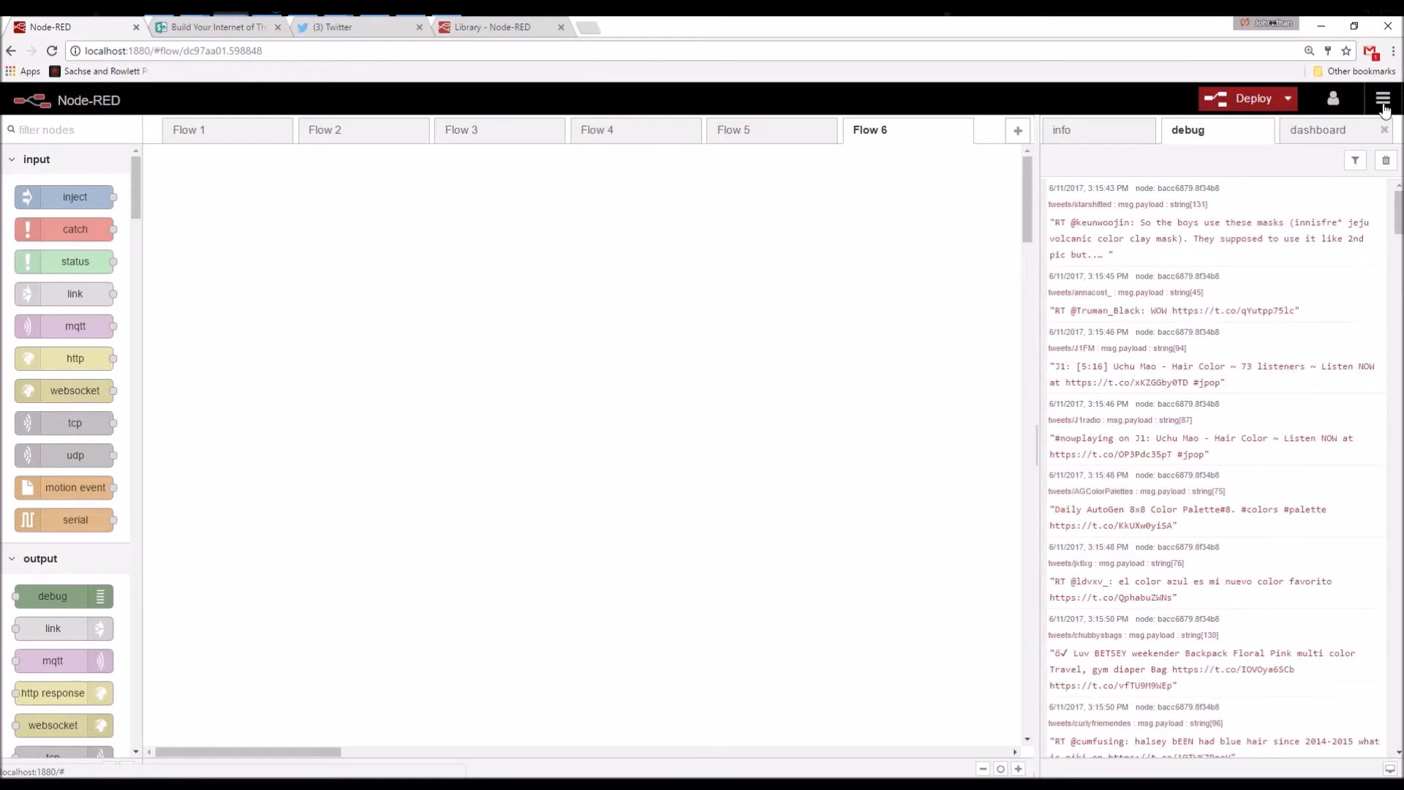
pyautogui.click(1382, 100)
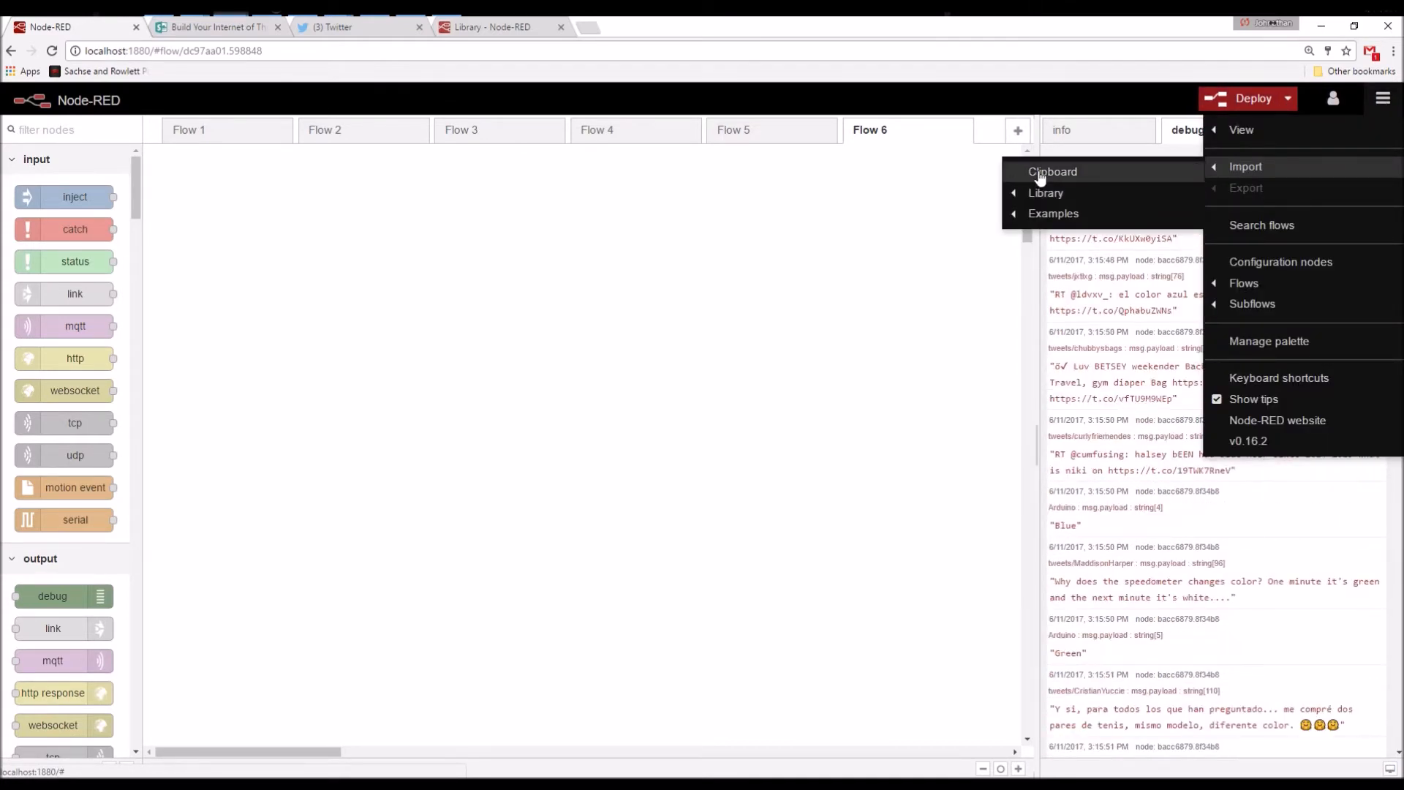
pyautogui.click(1053, 171)
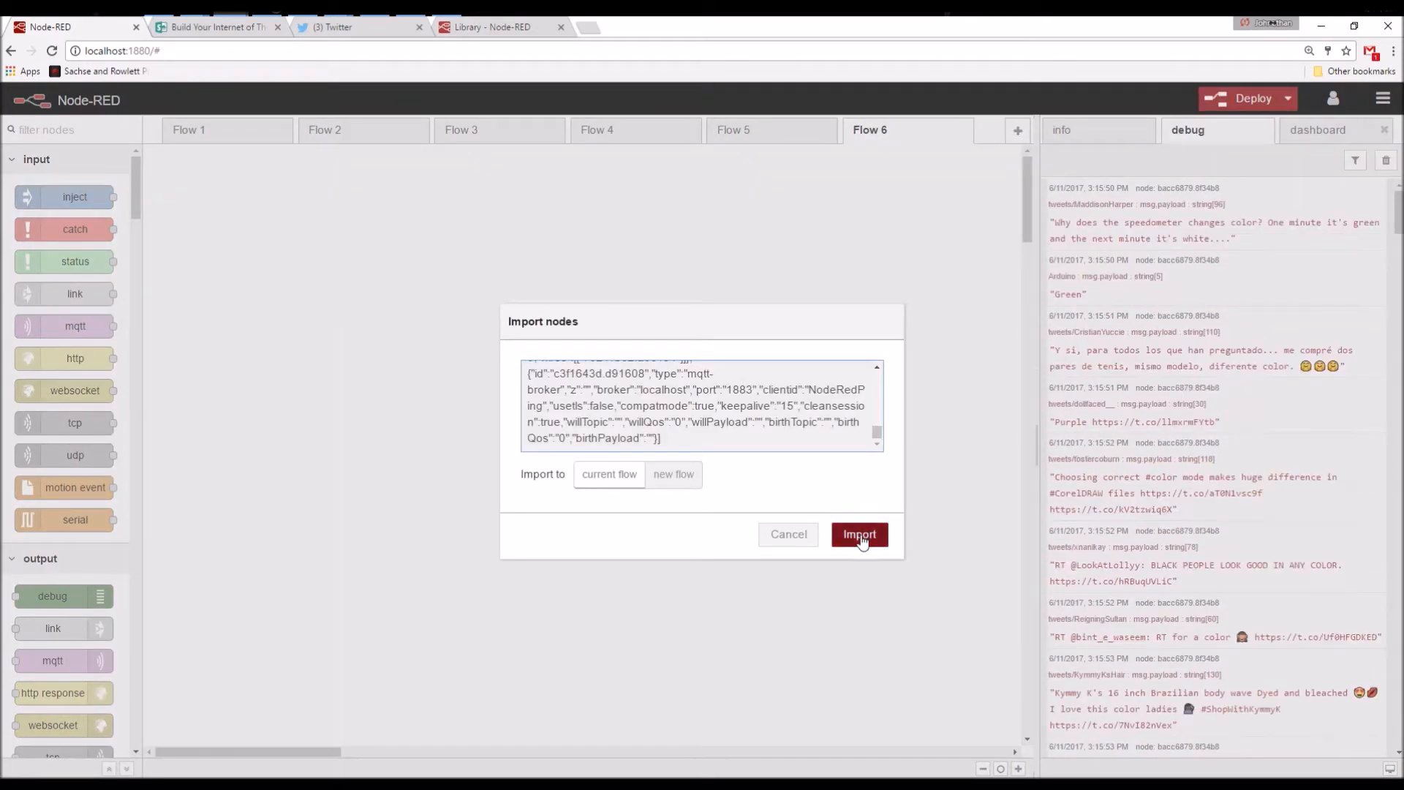
pyautogui.click(860, 536)
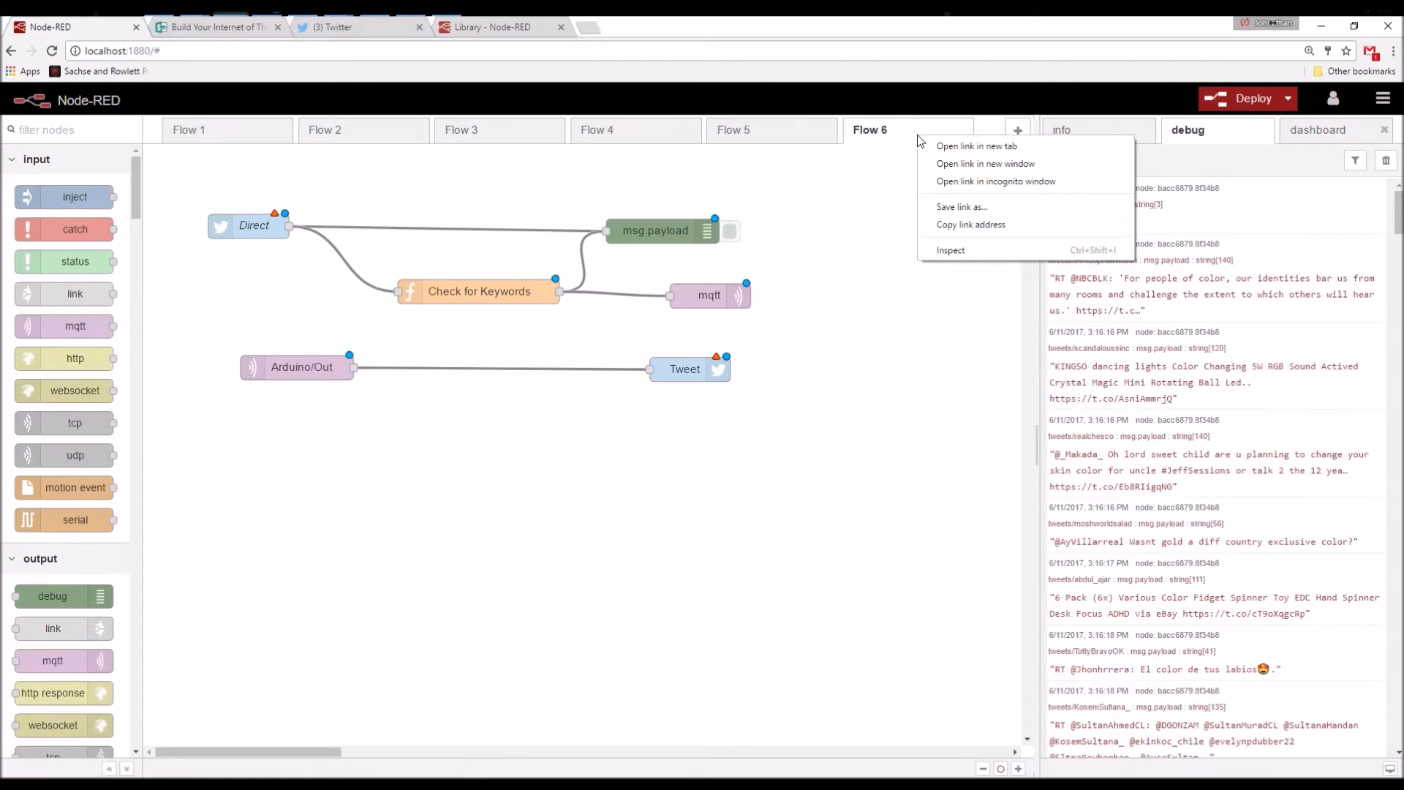
# - Switch between Flow 5 and the imported Flow 6 to compare them, ending on the original Flow 5
pyautogui.click(734, 130)
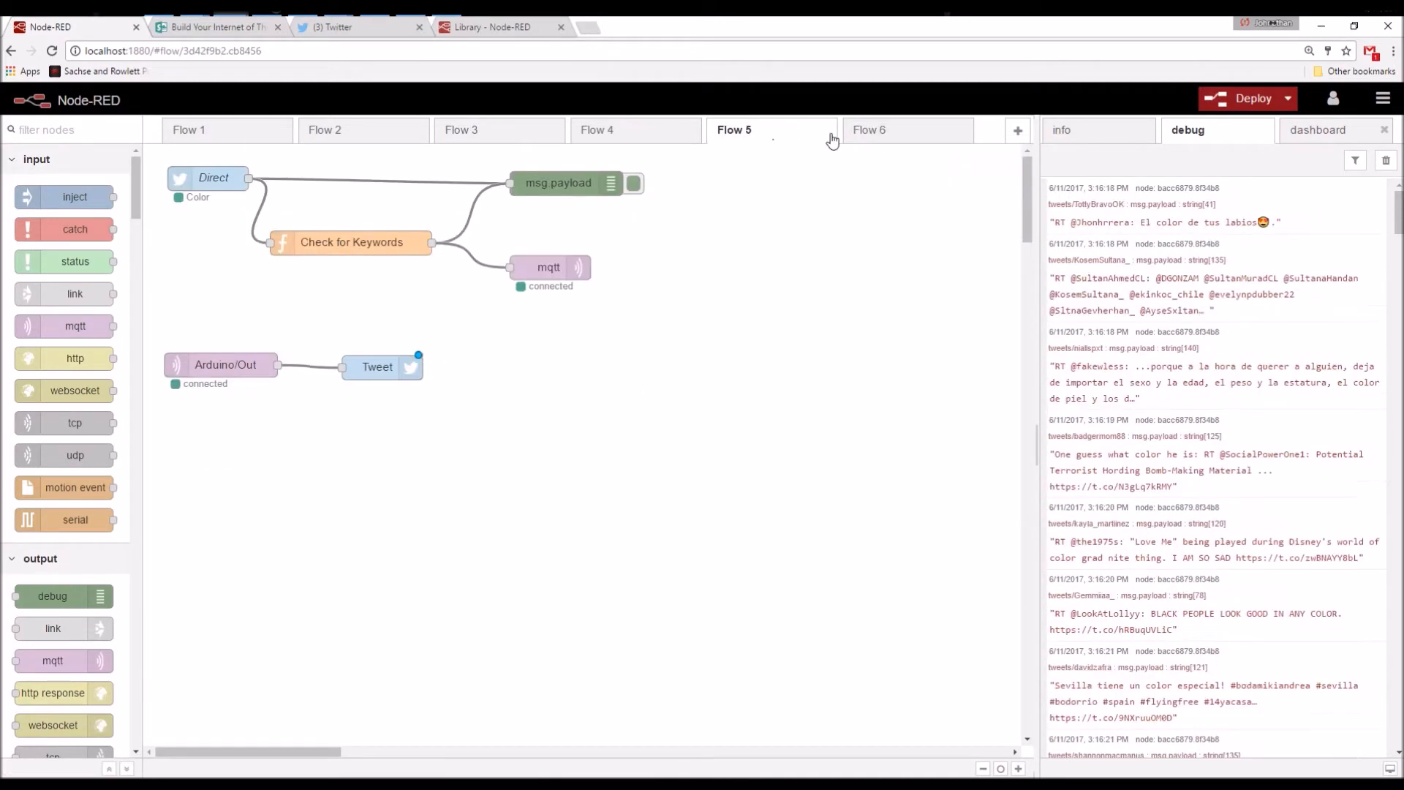
pyautogui.click(889, 130)
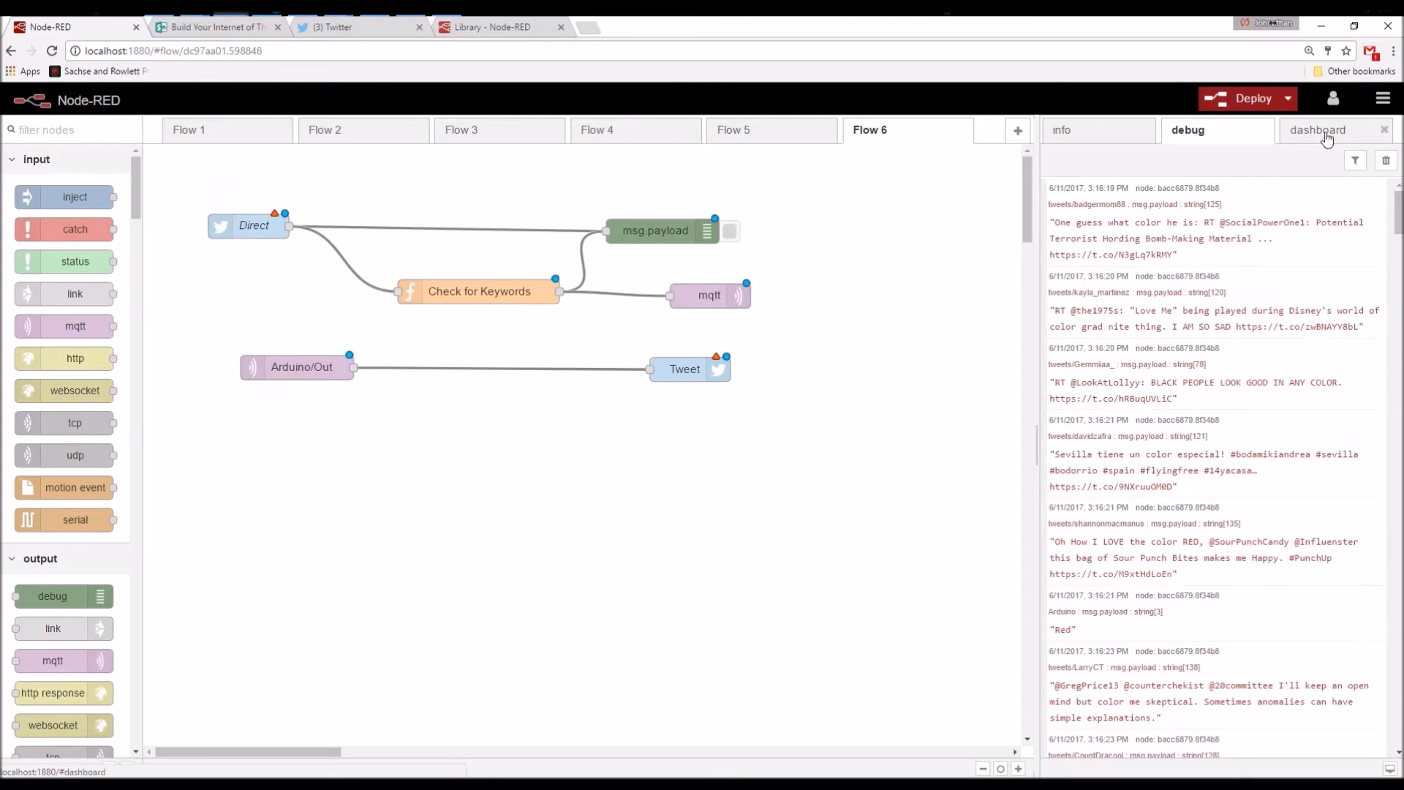
pyautogui.click(1384, 96)
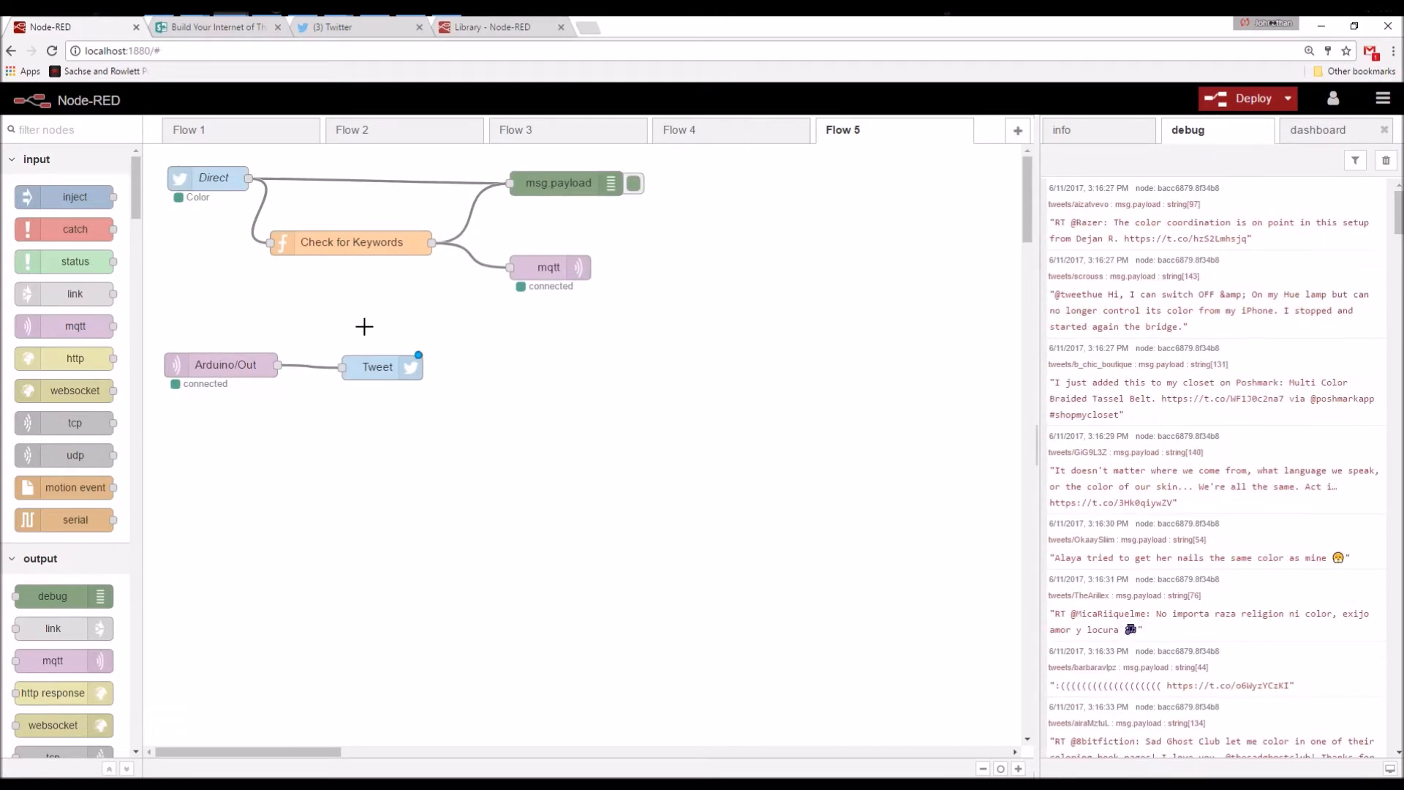
pyautogui.scroll(-3)
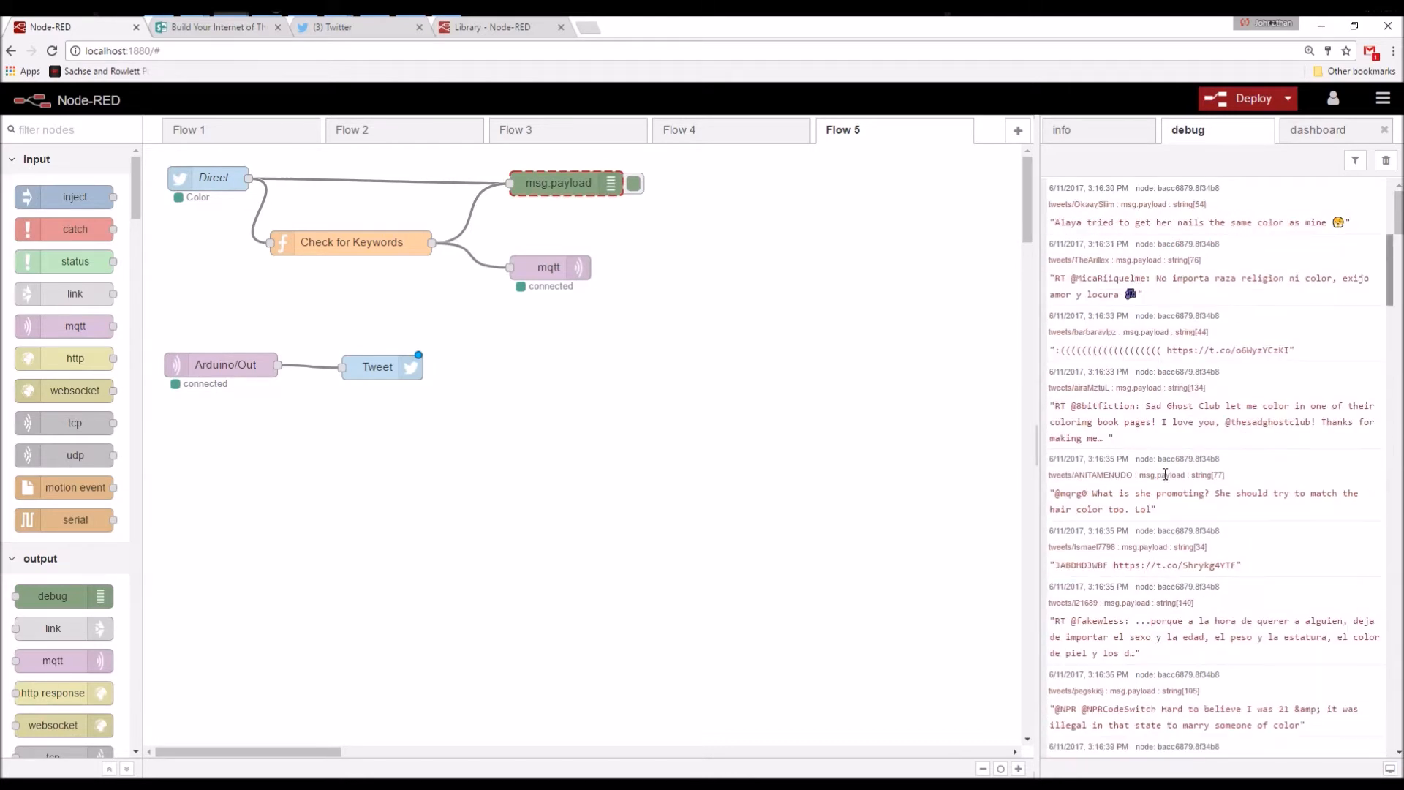
pyautogui.scroll(-3)
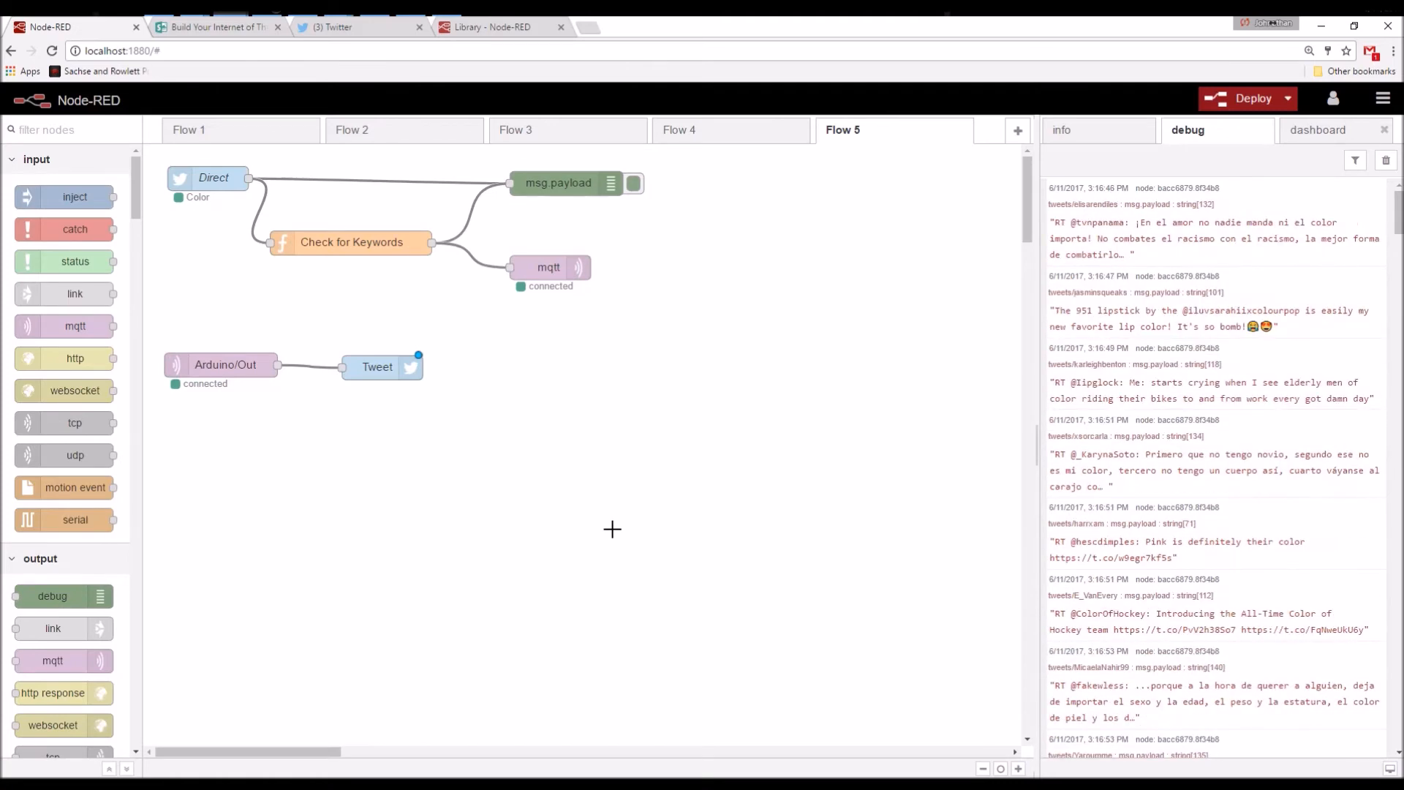
pyautogui.scroll(-3)
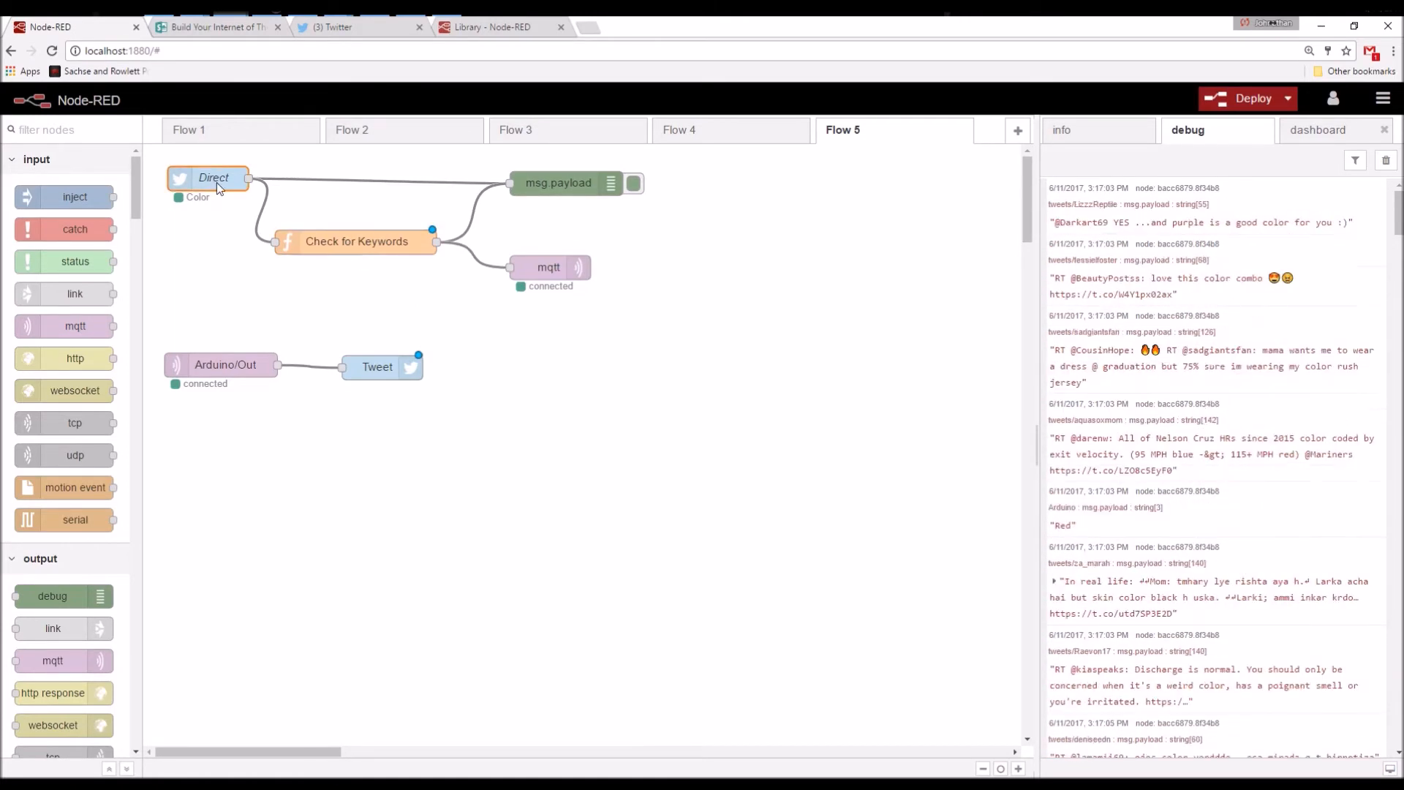
# - Change the Direct Twitter input's search term from 'Color' to 'Electronhacks' and confirm
pyautogui.doubleClick(212, 177)
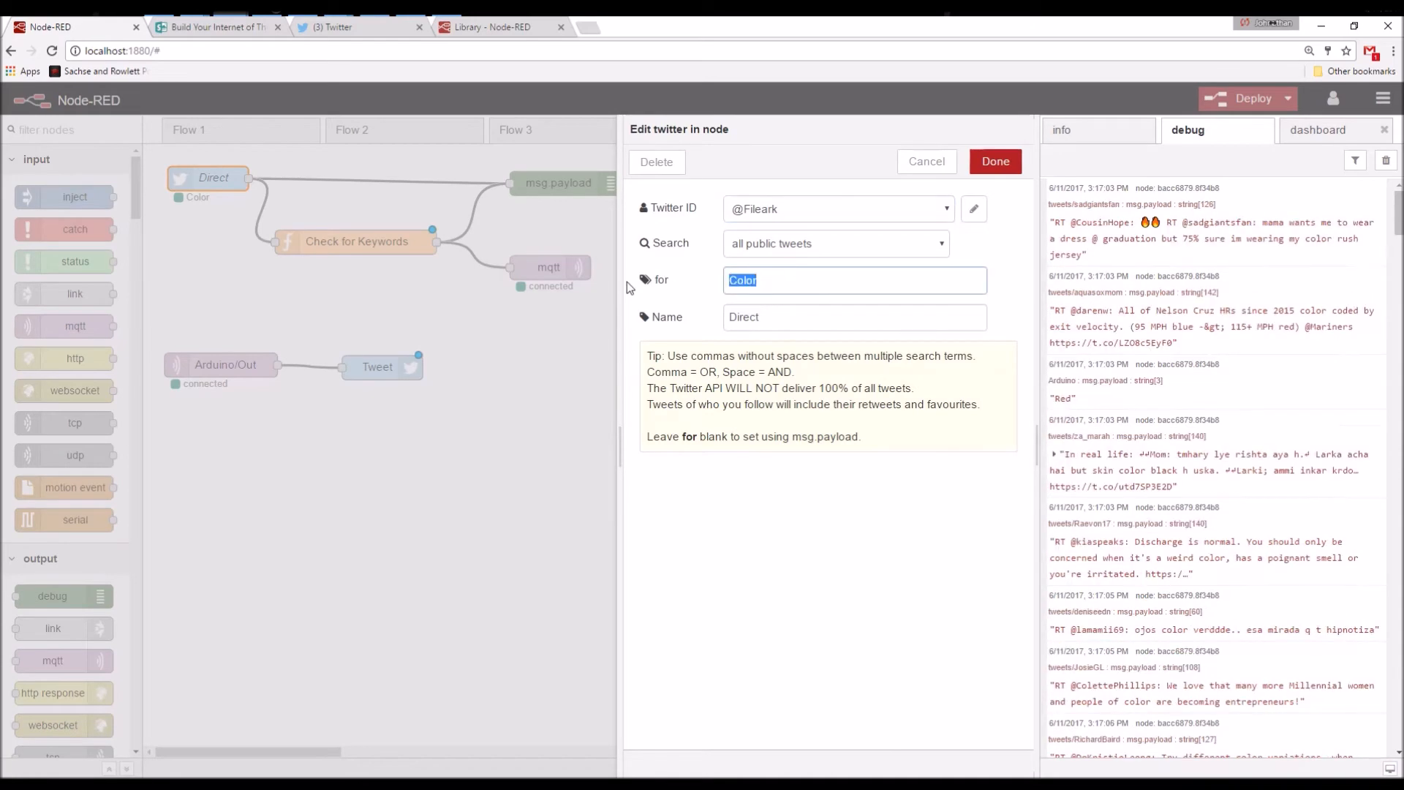
pyautogui.scroll(-3)
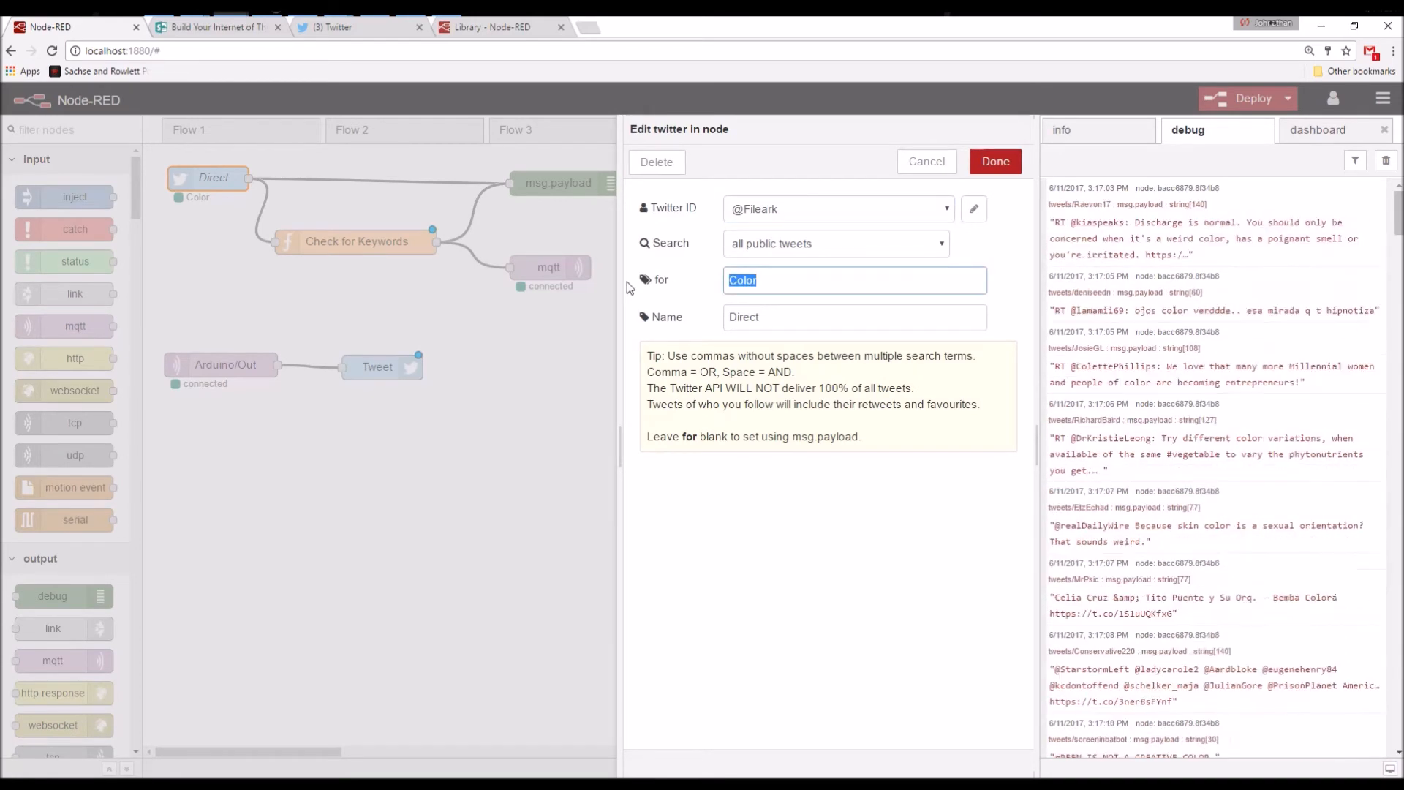
pyautogui.scroll(-3)
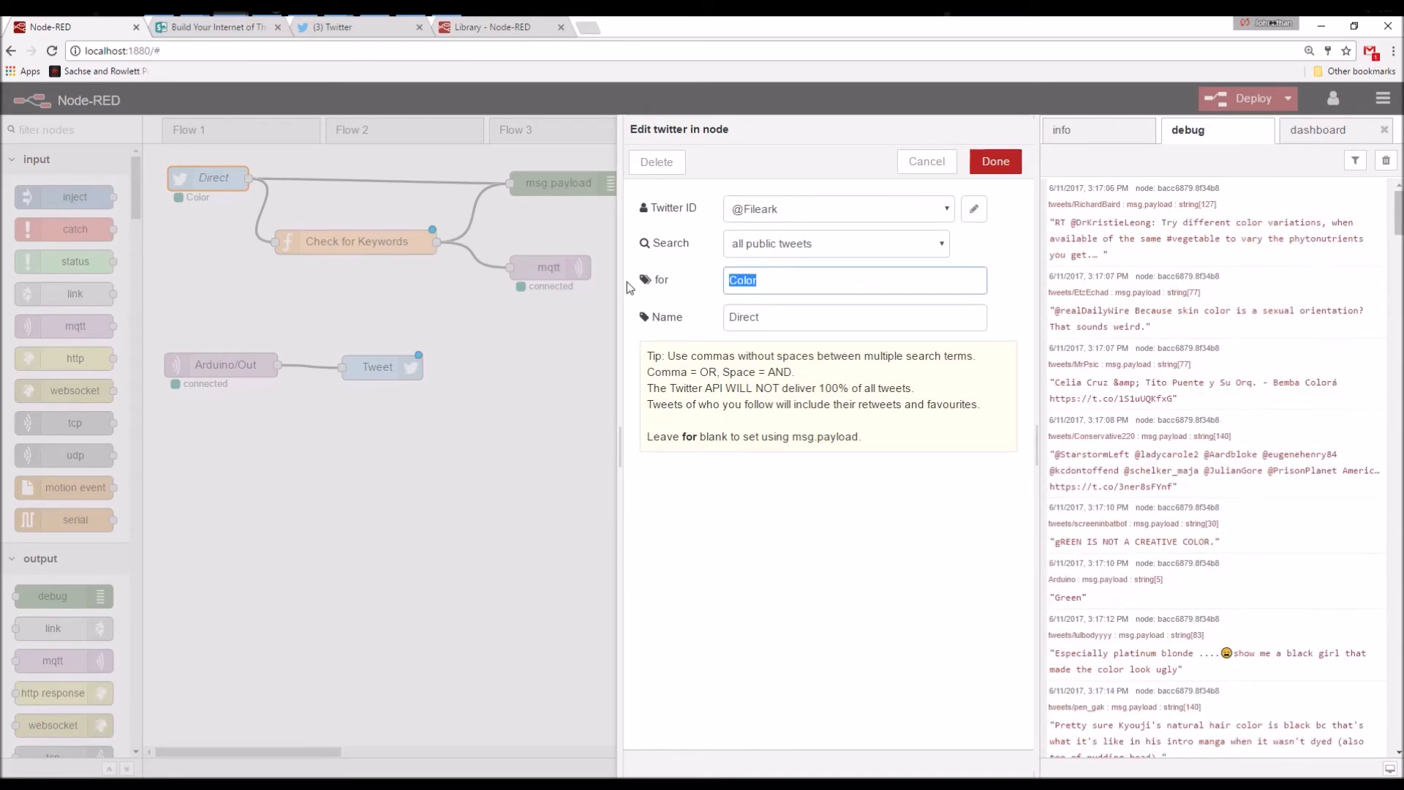
pyautogui.write('El')
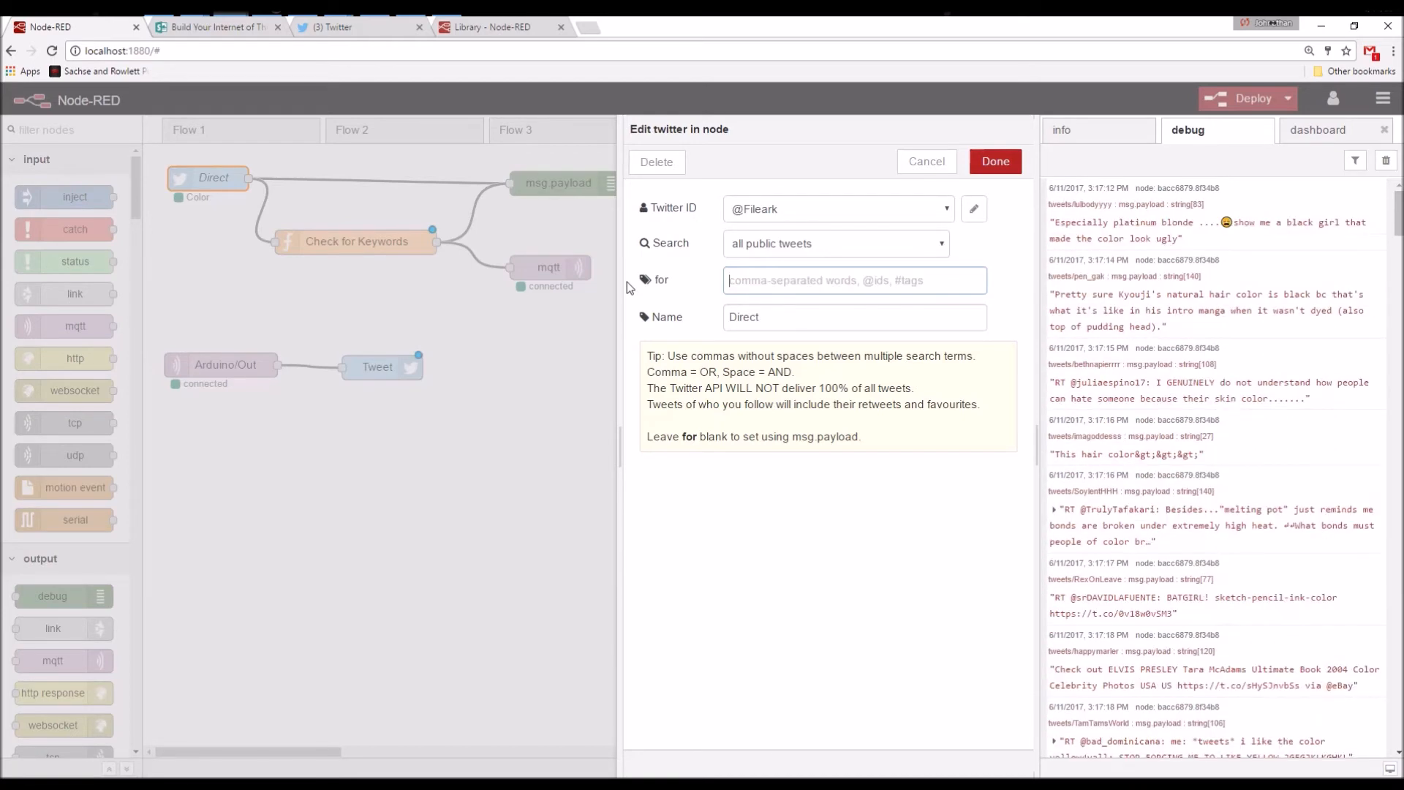
pyautogui.write('Electronhacks')
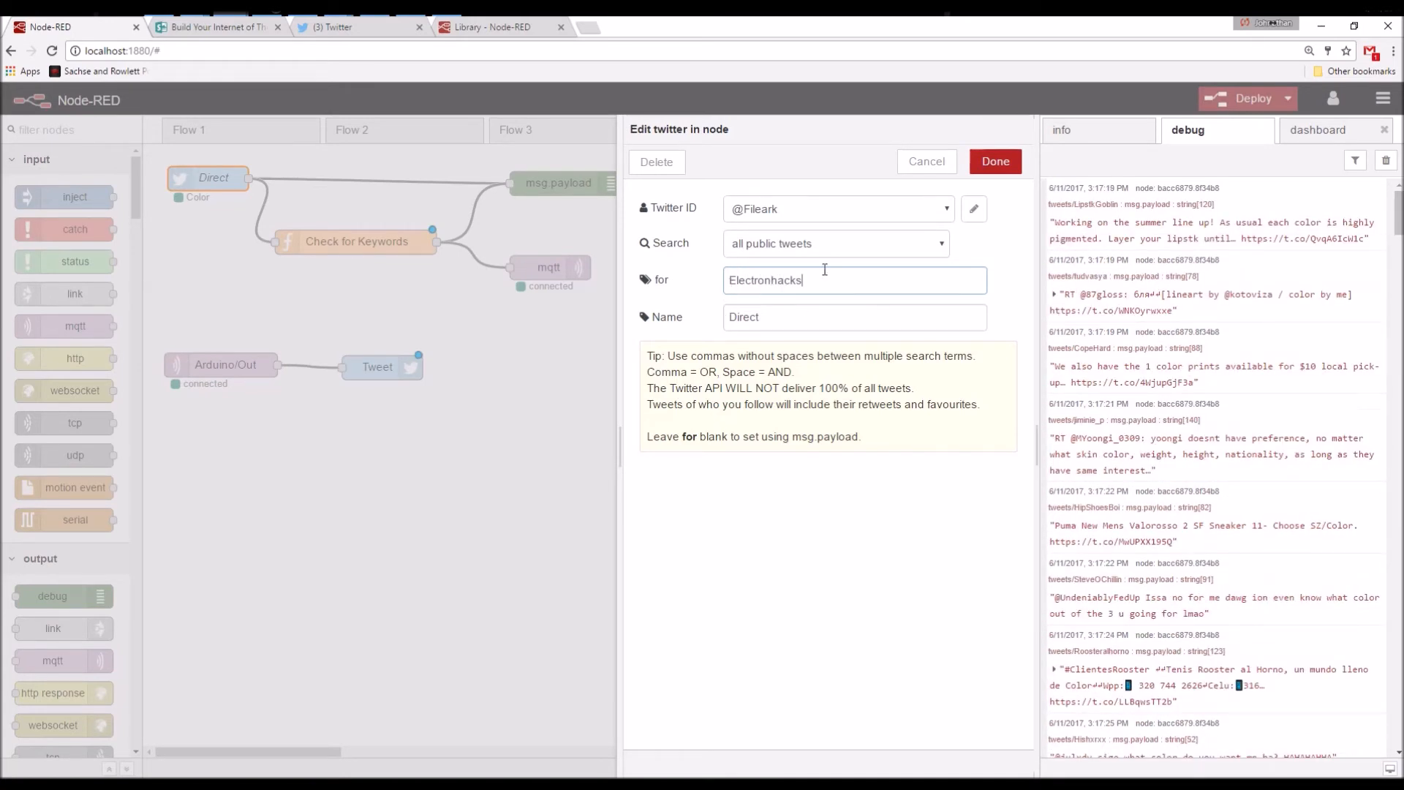
pyautogui.doubleClick(764, 279)
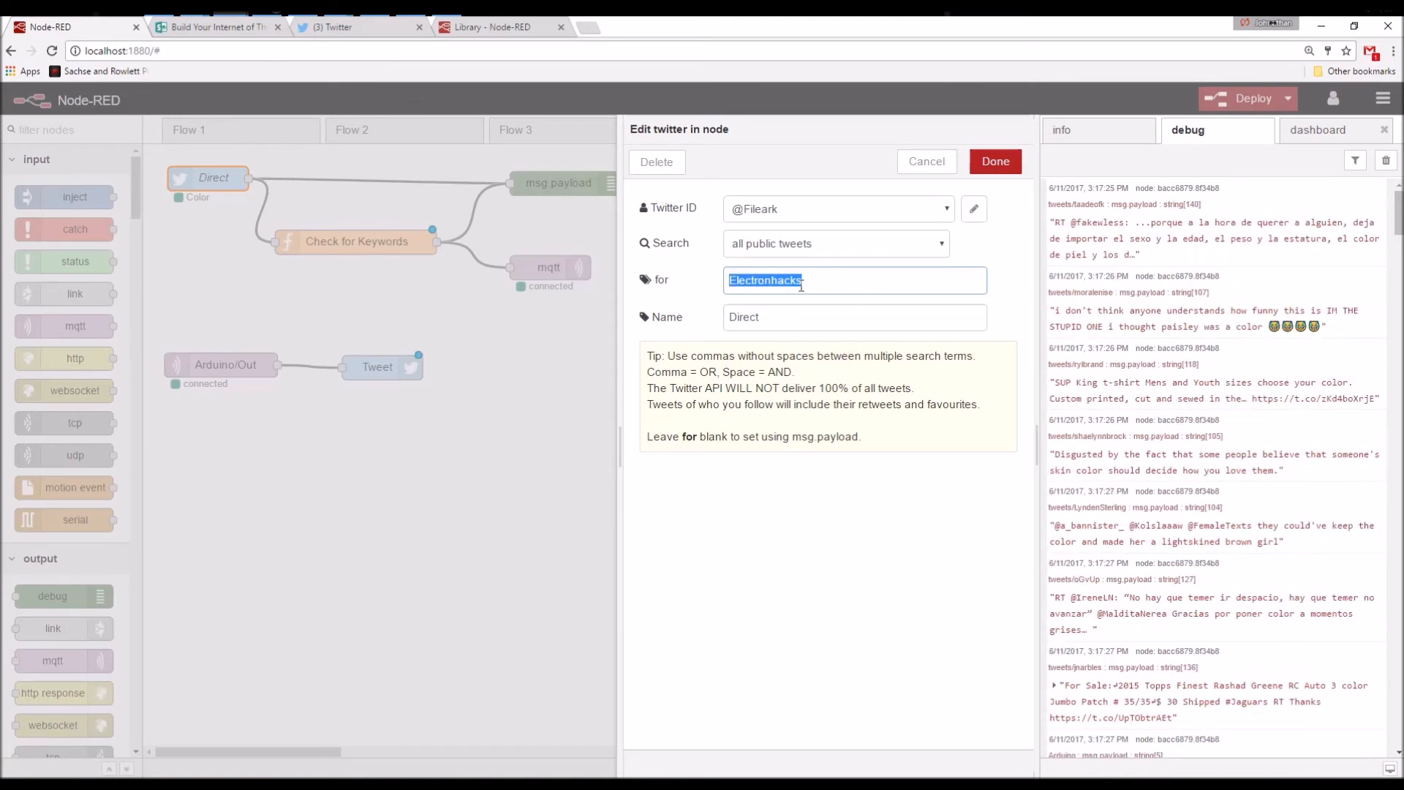
pyautogui.click(995, 161)
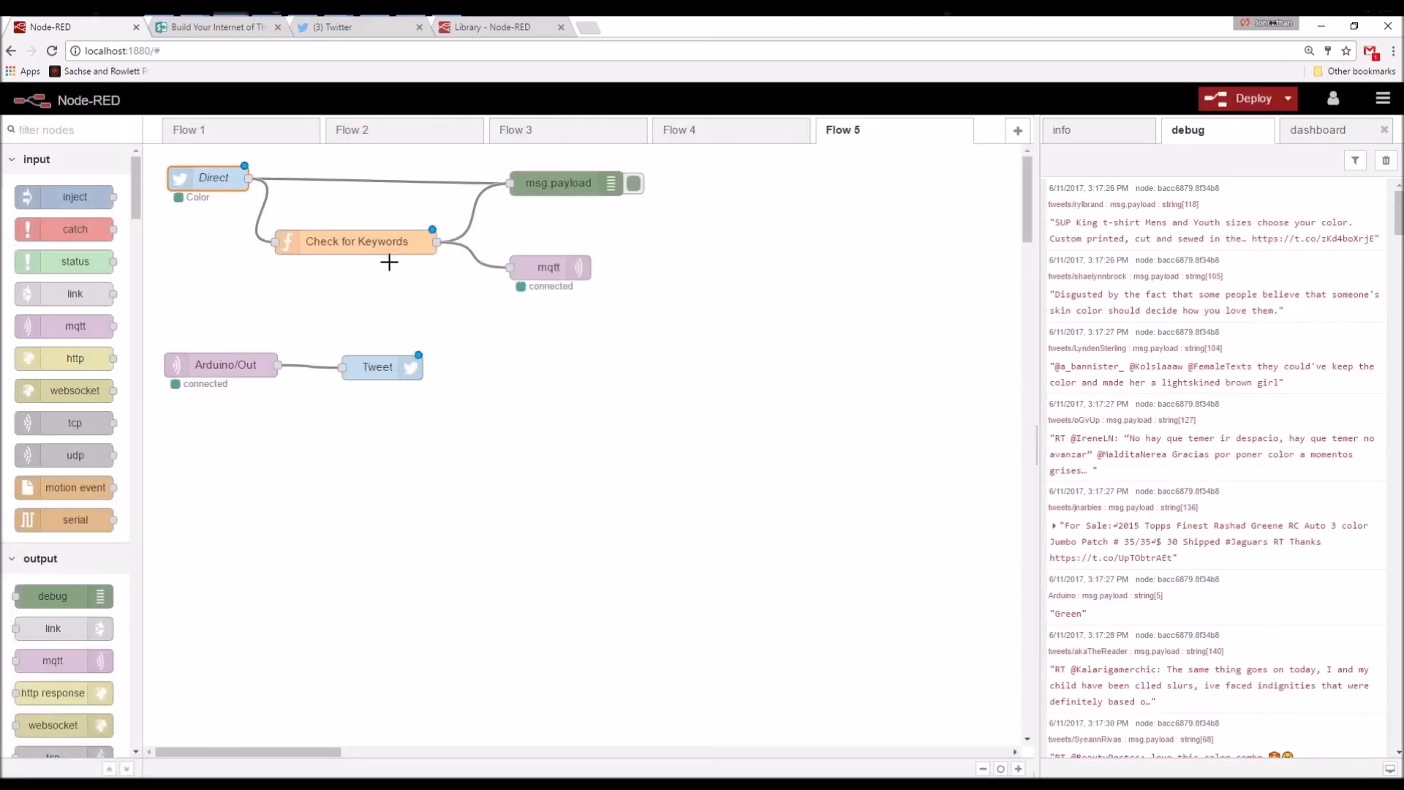
pyautogui.doubleClick(355, 241)
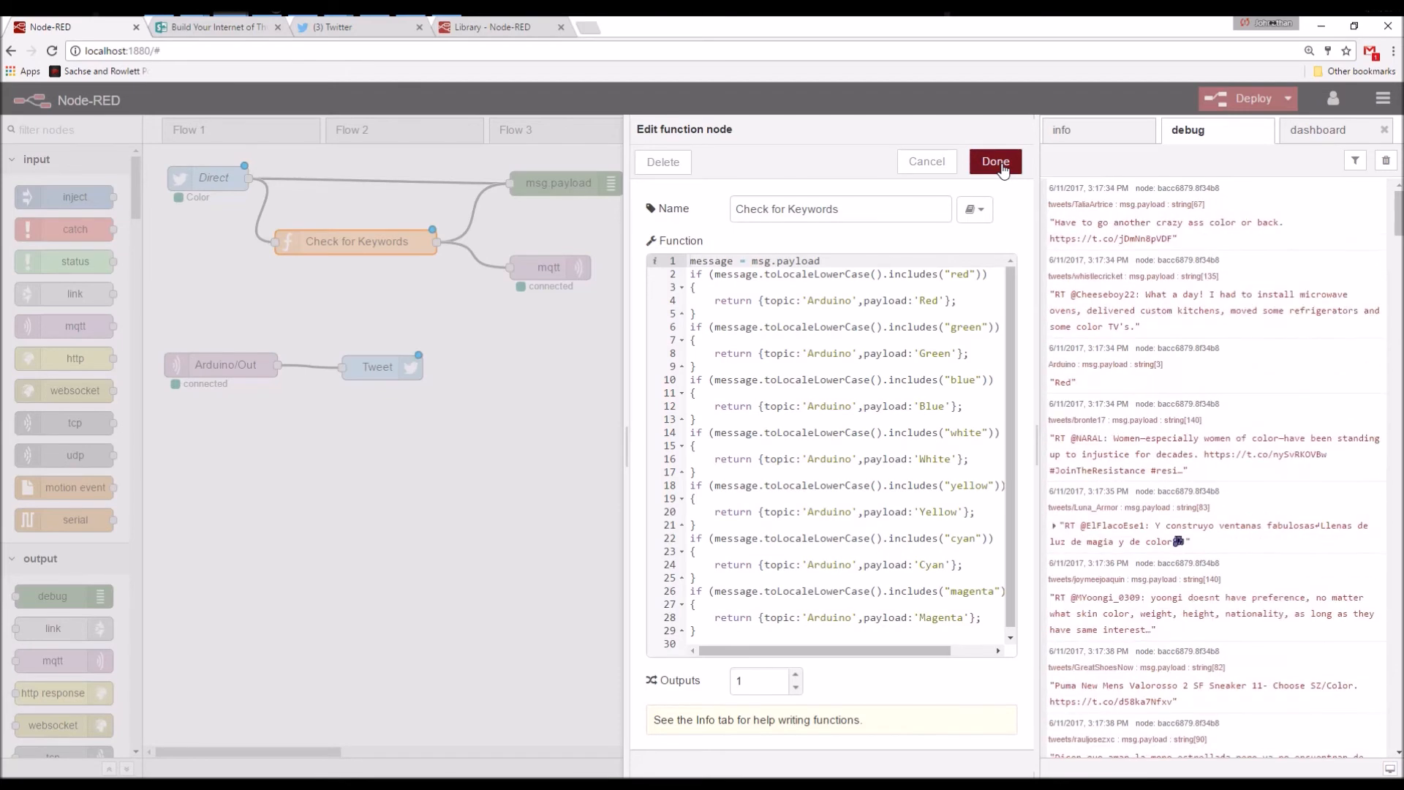
pyautogui.click(995, 161)
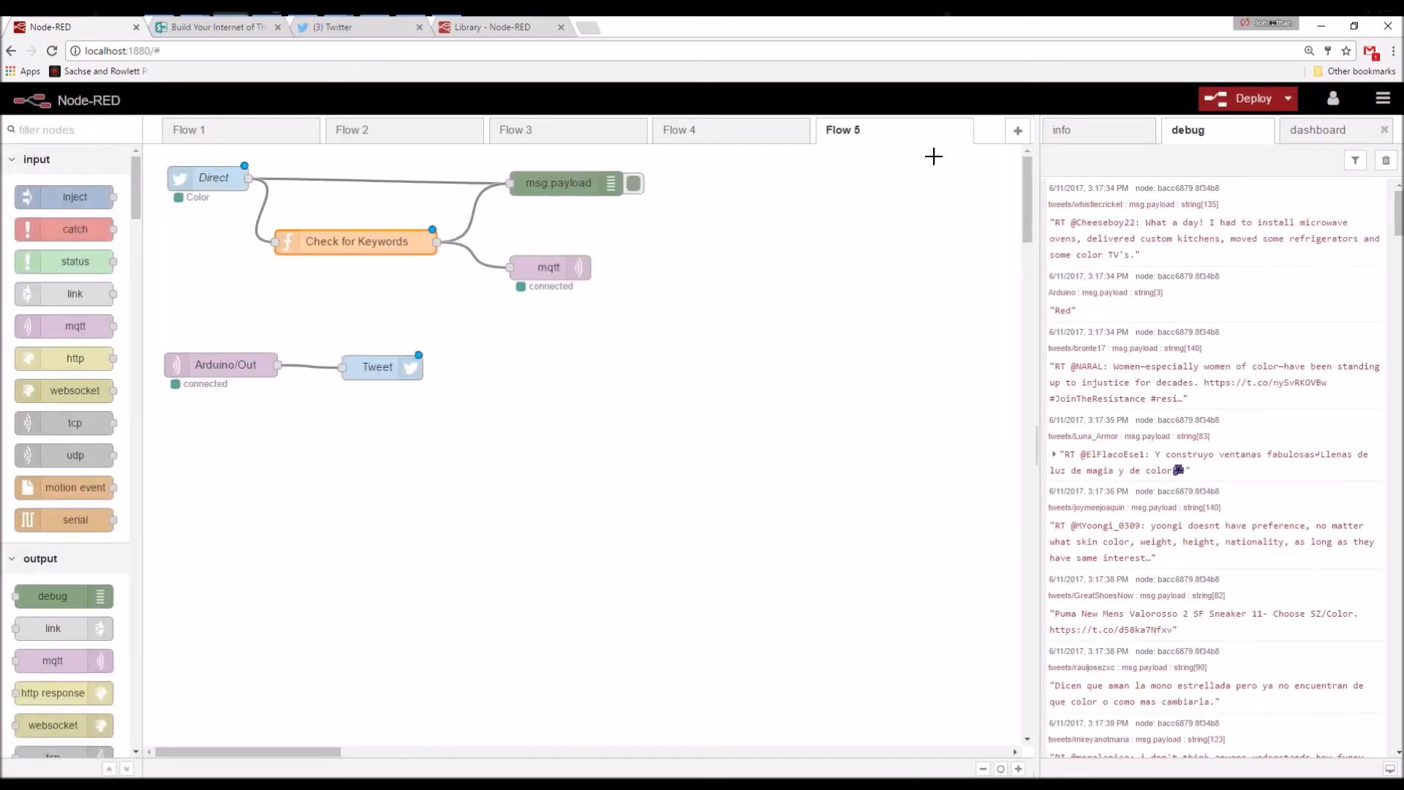
pyautogui.click(1247, 98)
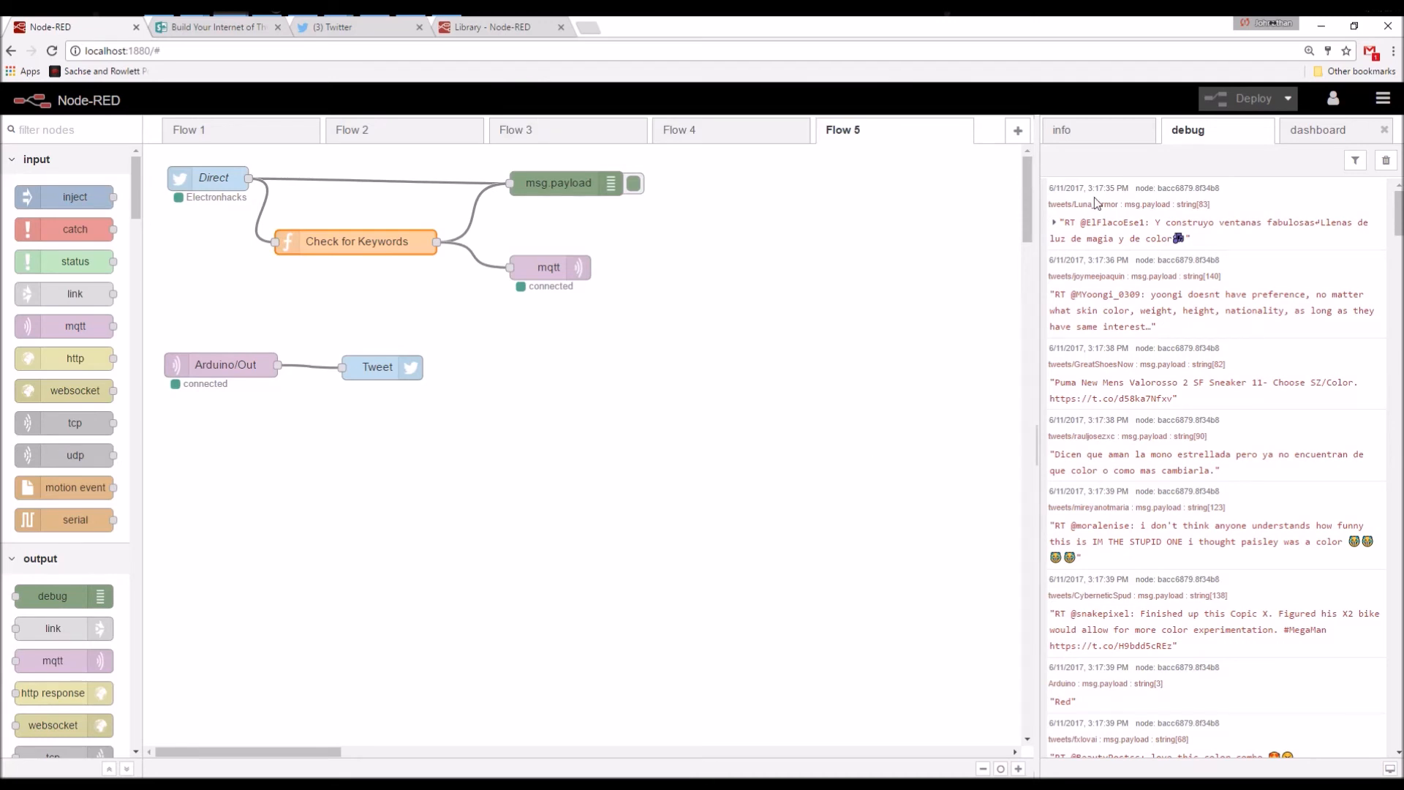
# - Clear the old Color tweets from the debug sidebar after deploying the Electronhacks flow
pyautogui.click(1385, 159)
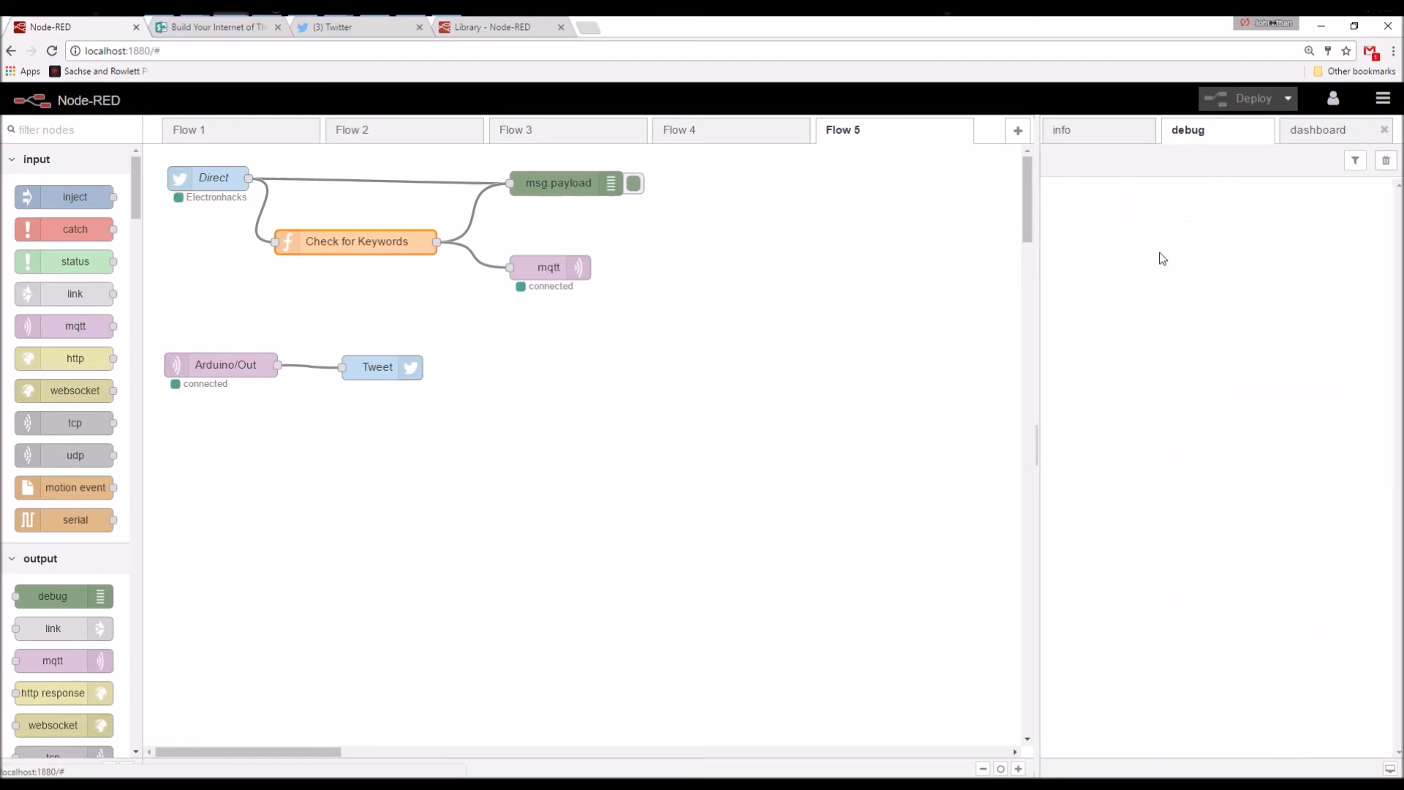